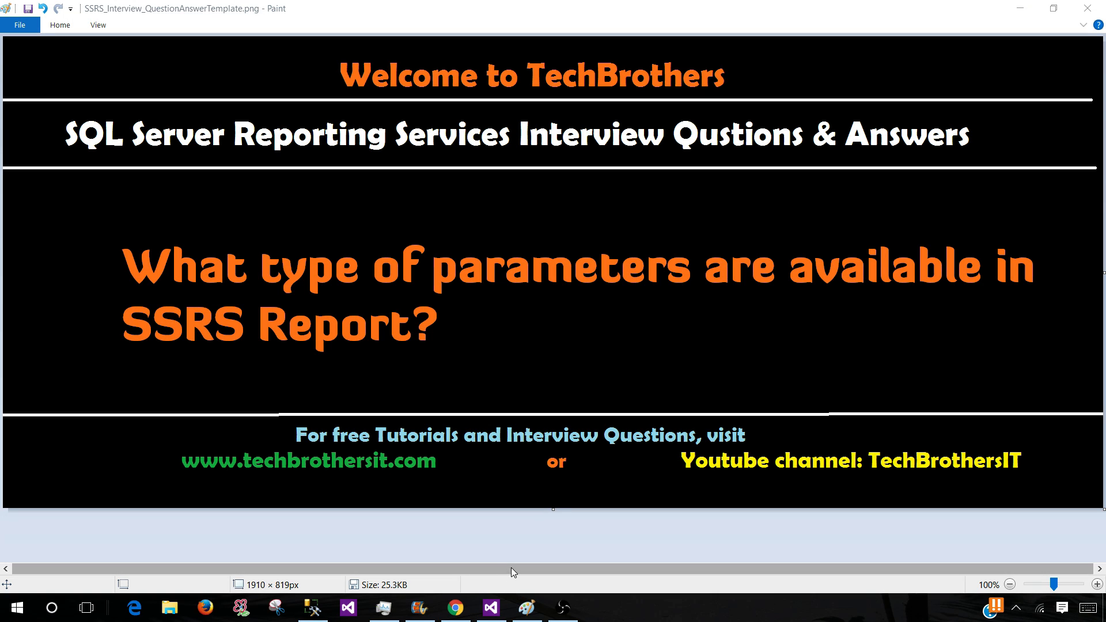
Switch from the Paint title slide to the SSRS solution in Visual Studio.
left_click(490, 607)
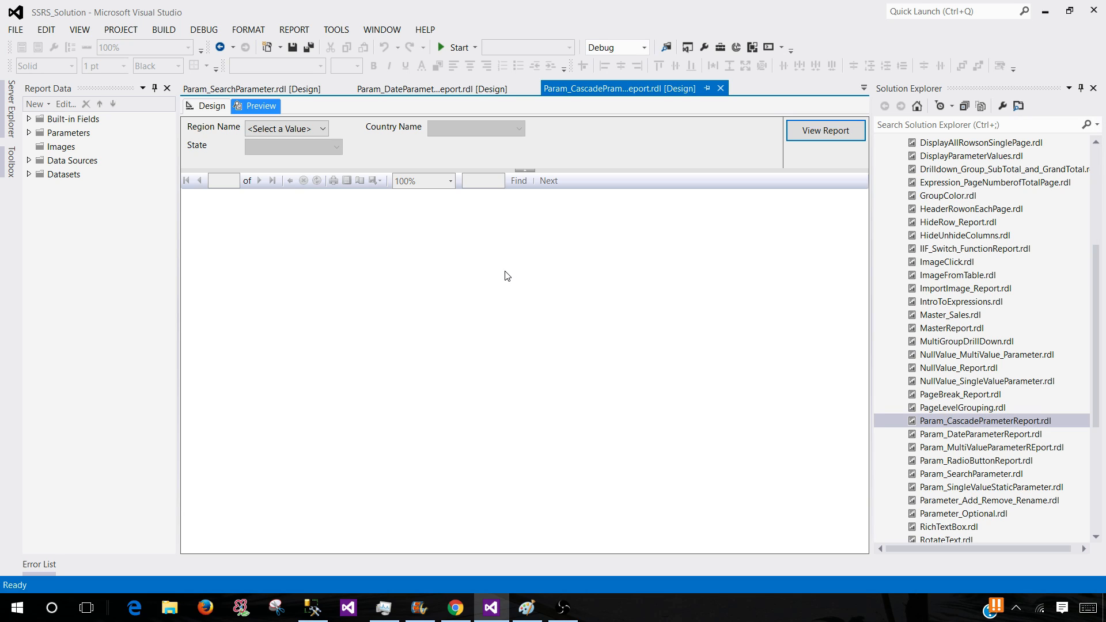
mouse_move(994, 474)
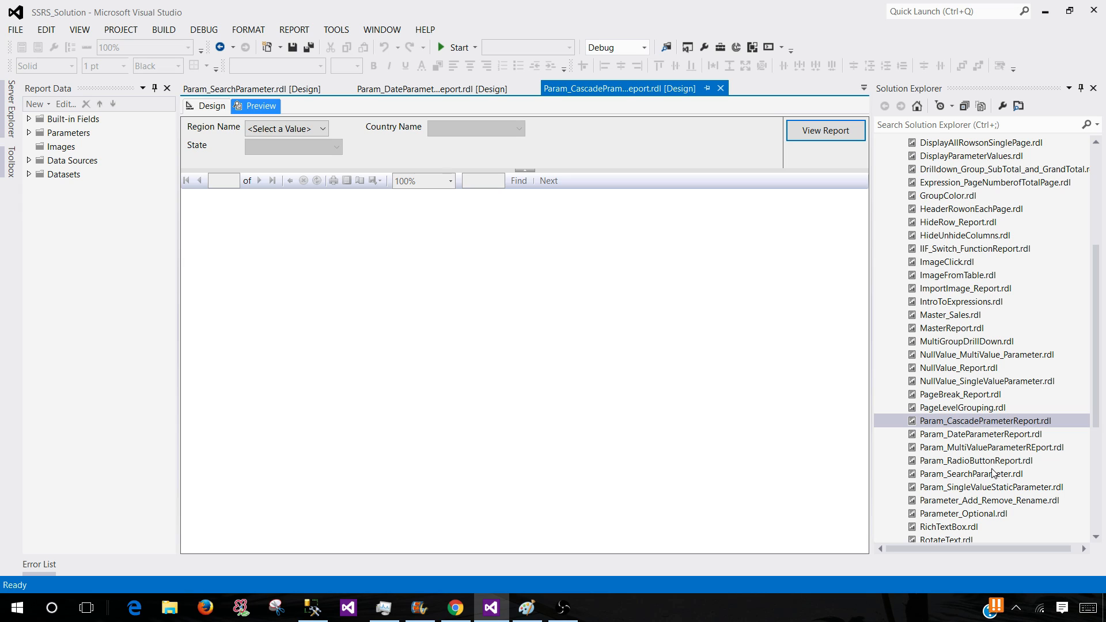
mouse_move(958, 494)
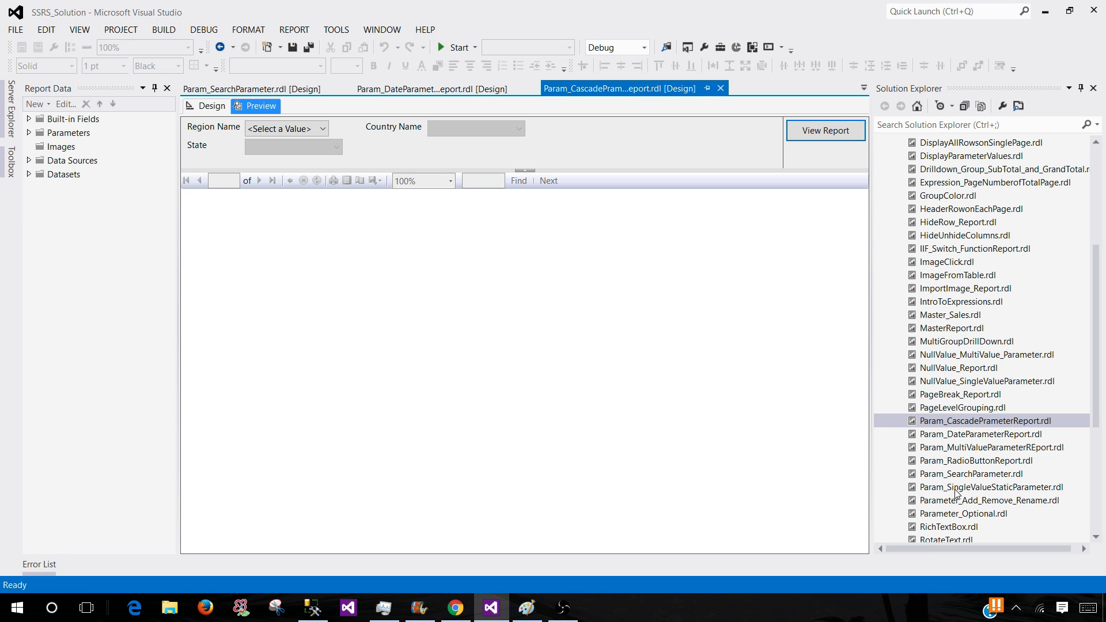
Open Param_SingleValueStaticParameter.rdl and run its preview for NA Region.
double_click(991, 486)
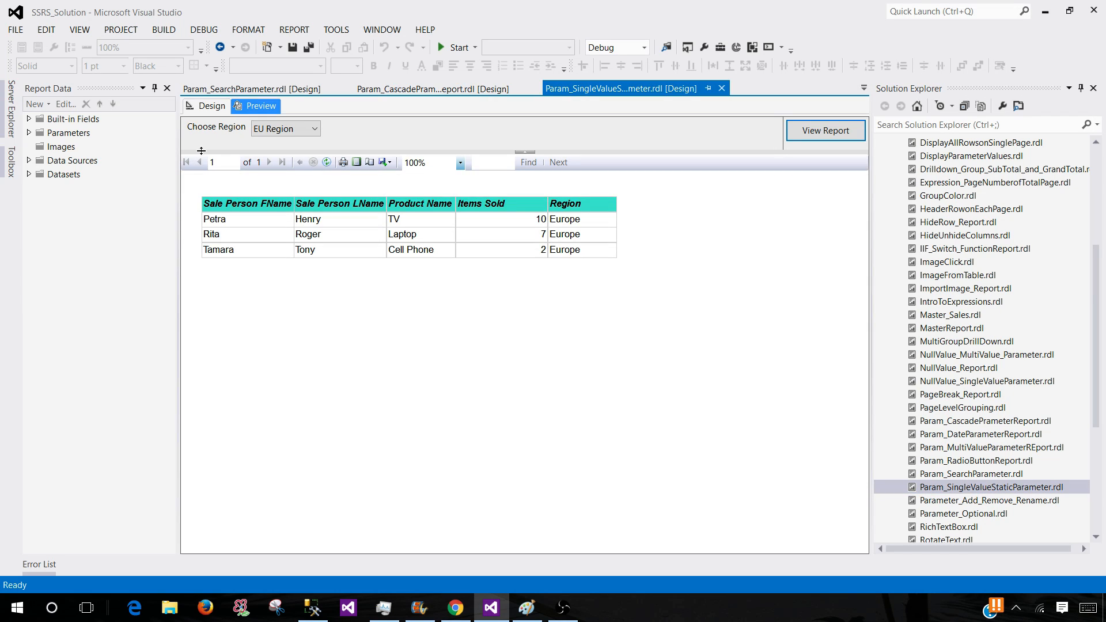
mouse_move(338, 140)
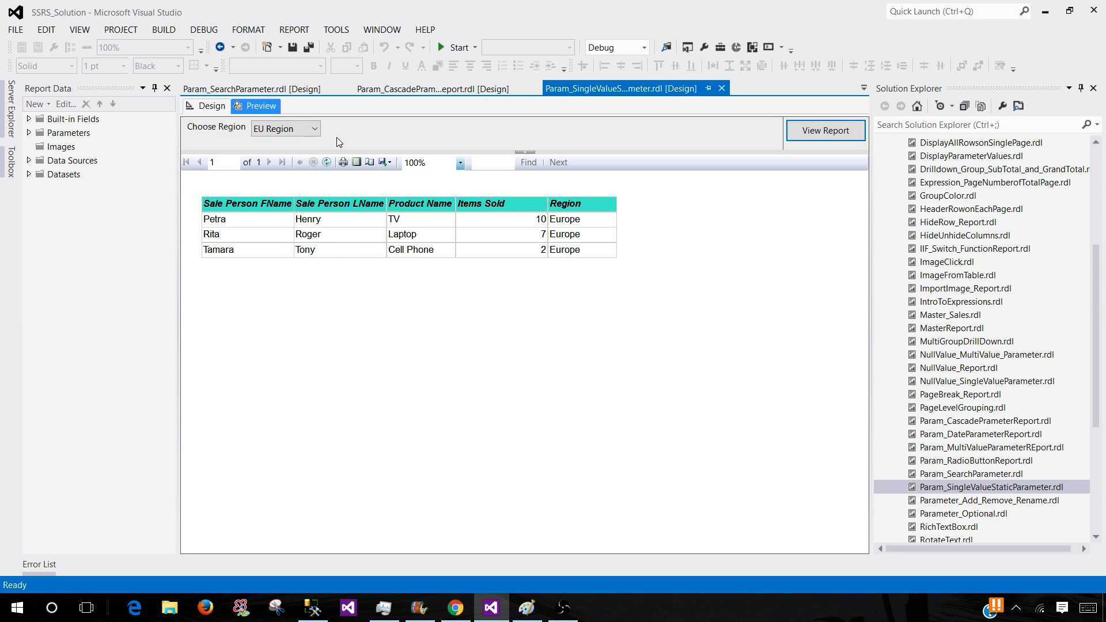
mouse_move(327, 144)
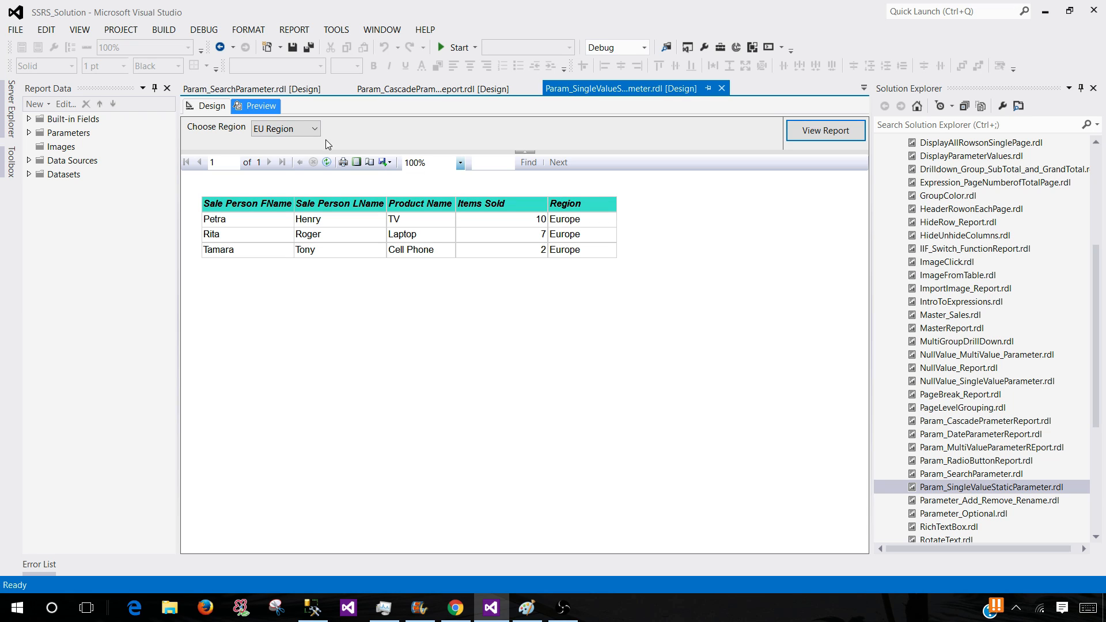
left_click(286, 128)
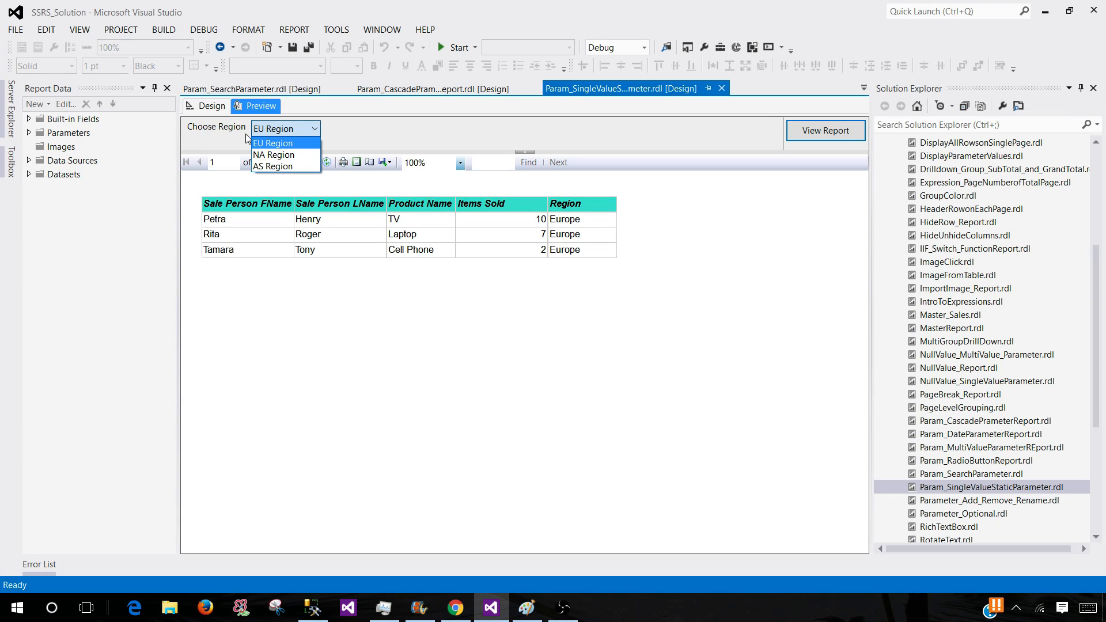
mouse_move(282, 150)
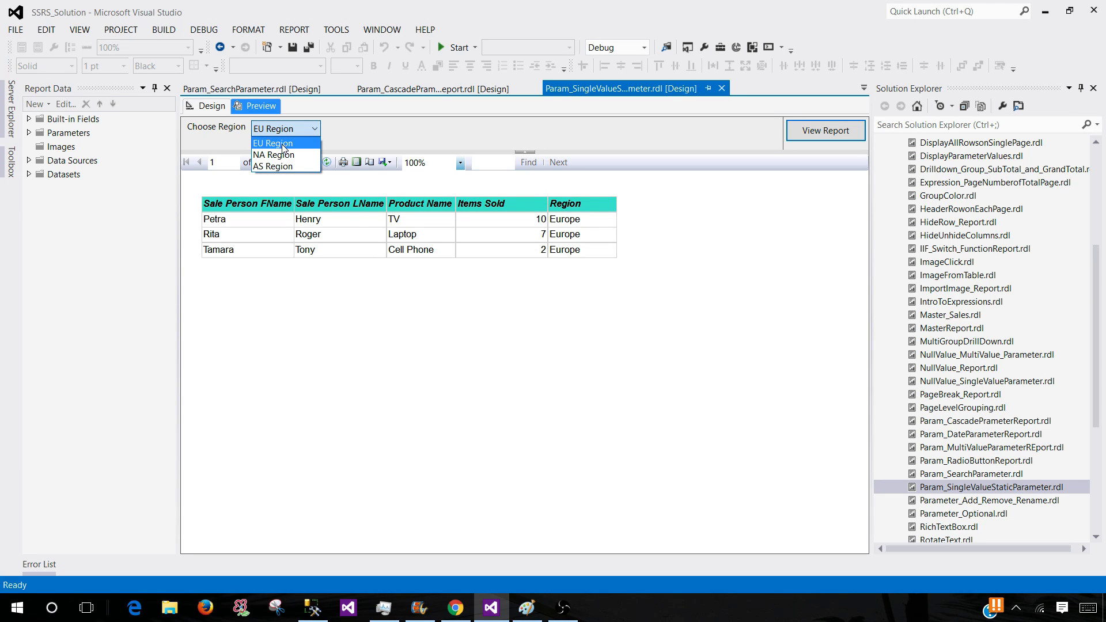
mouse_move(284, 150)
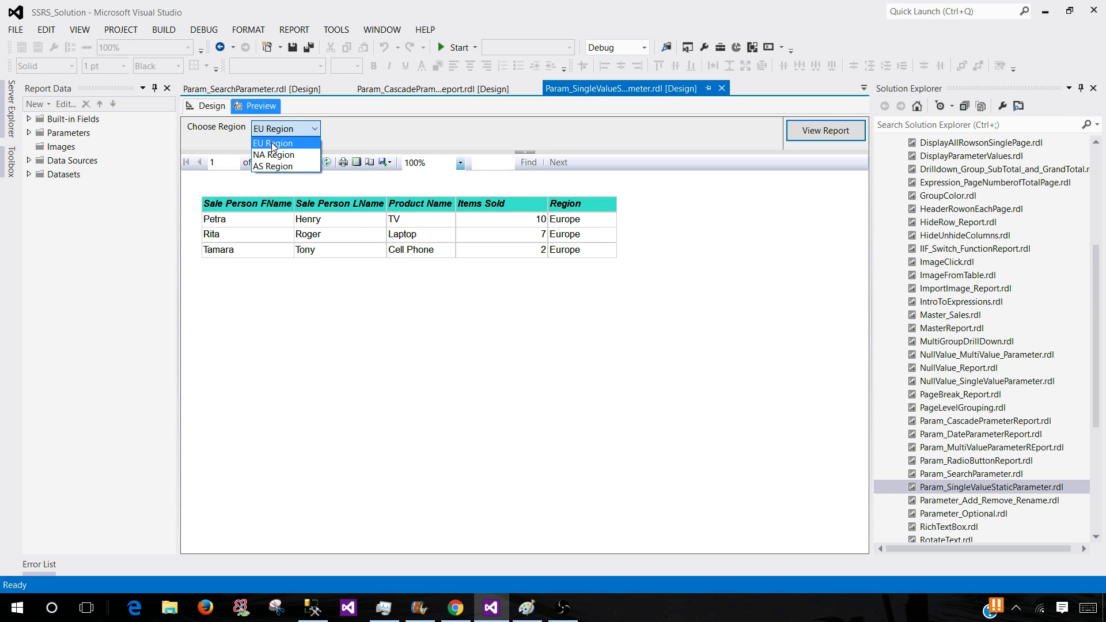
mouse_move(295, 129)
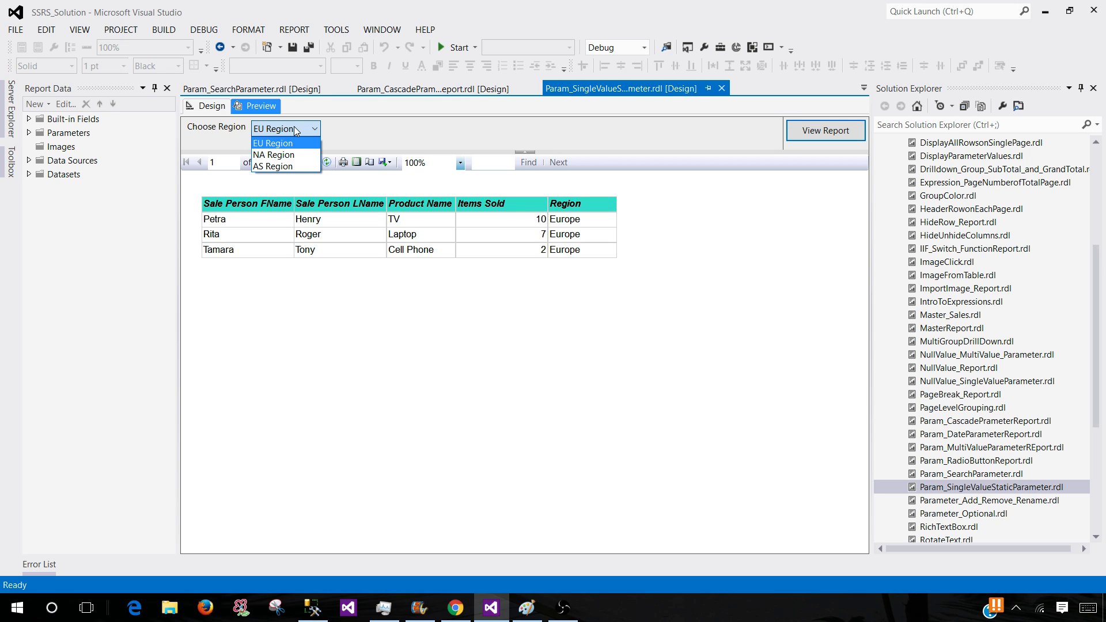
mouse_move(274, 155)
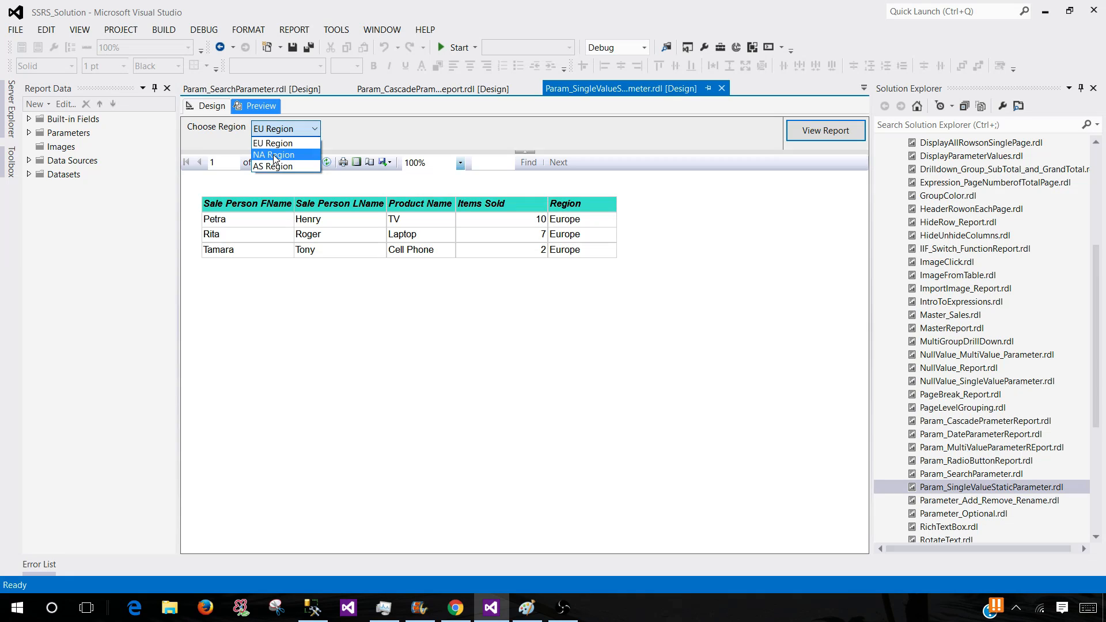
mouse_move(274, 160)
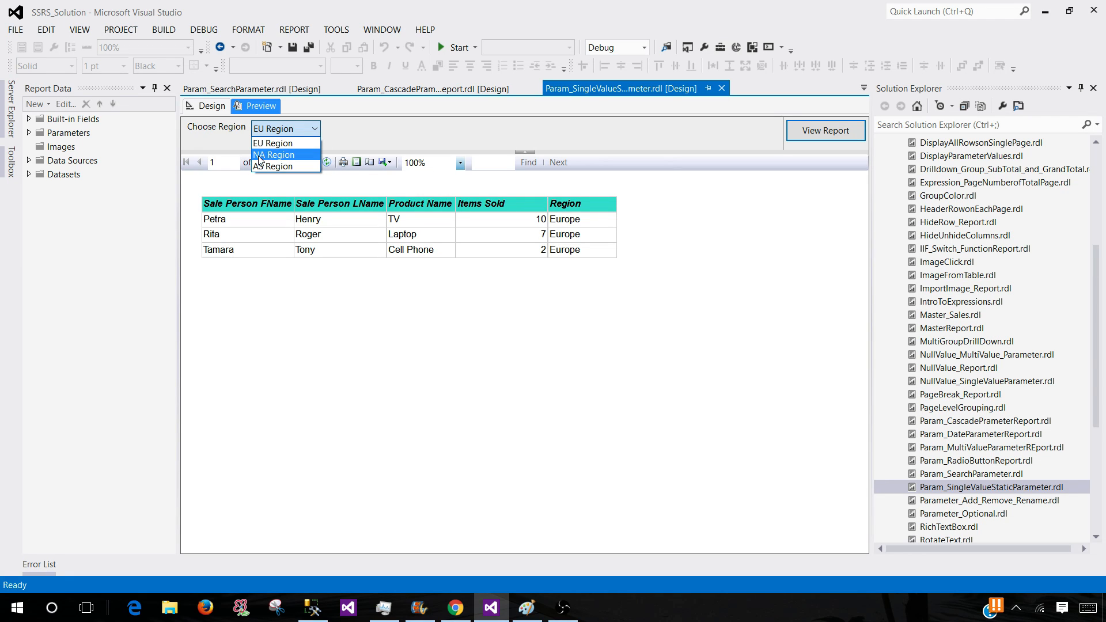
left_click(273, 155)
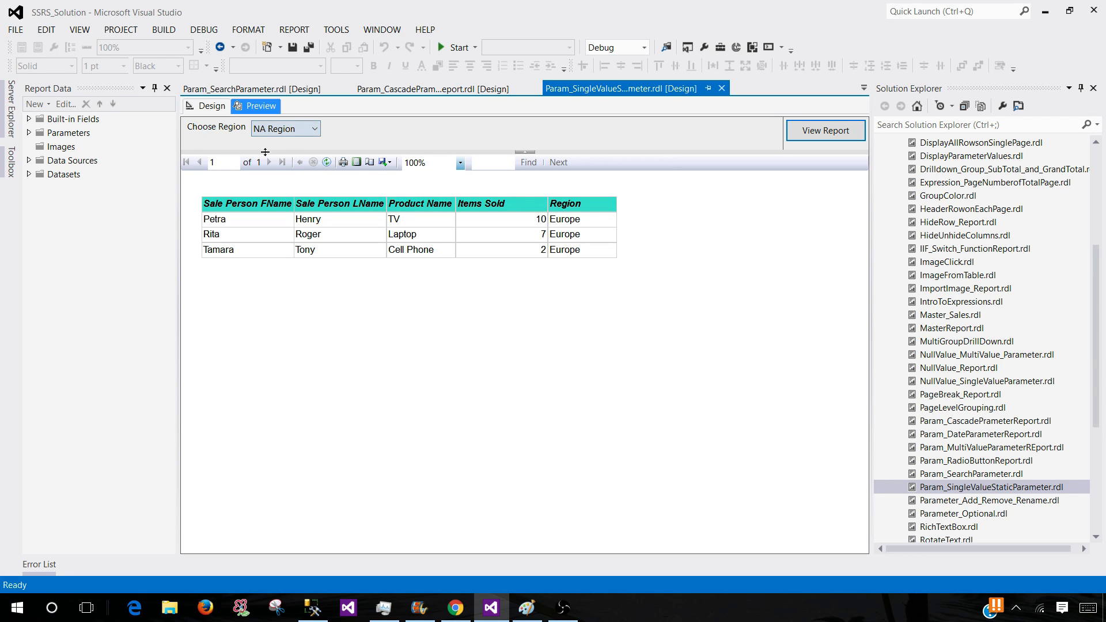
mouse_move(826, 131)
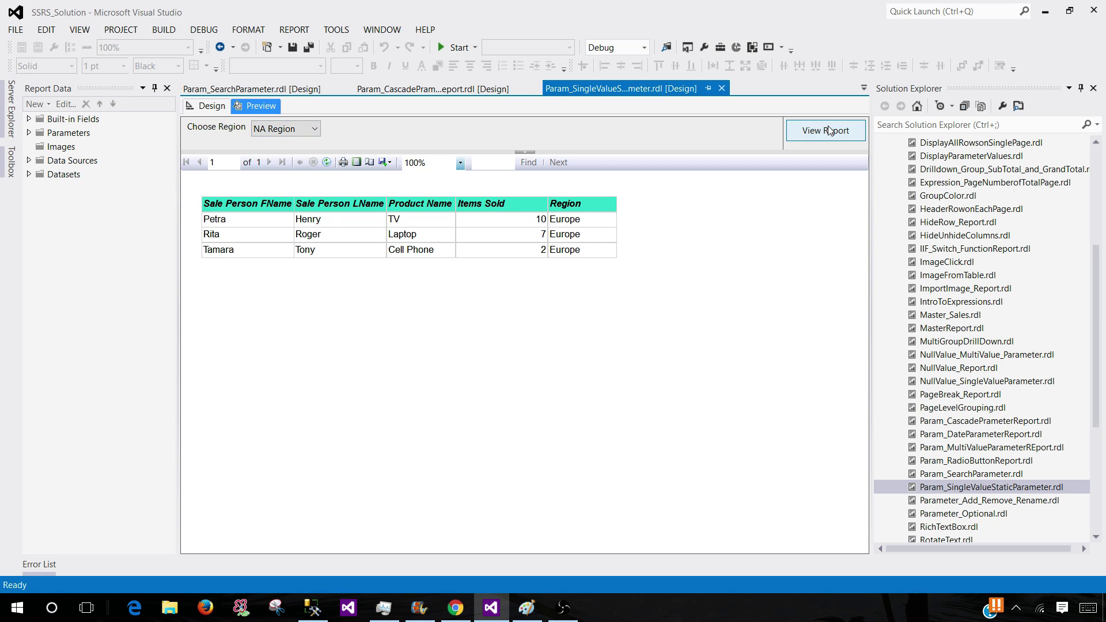
left_click(826, 130)
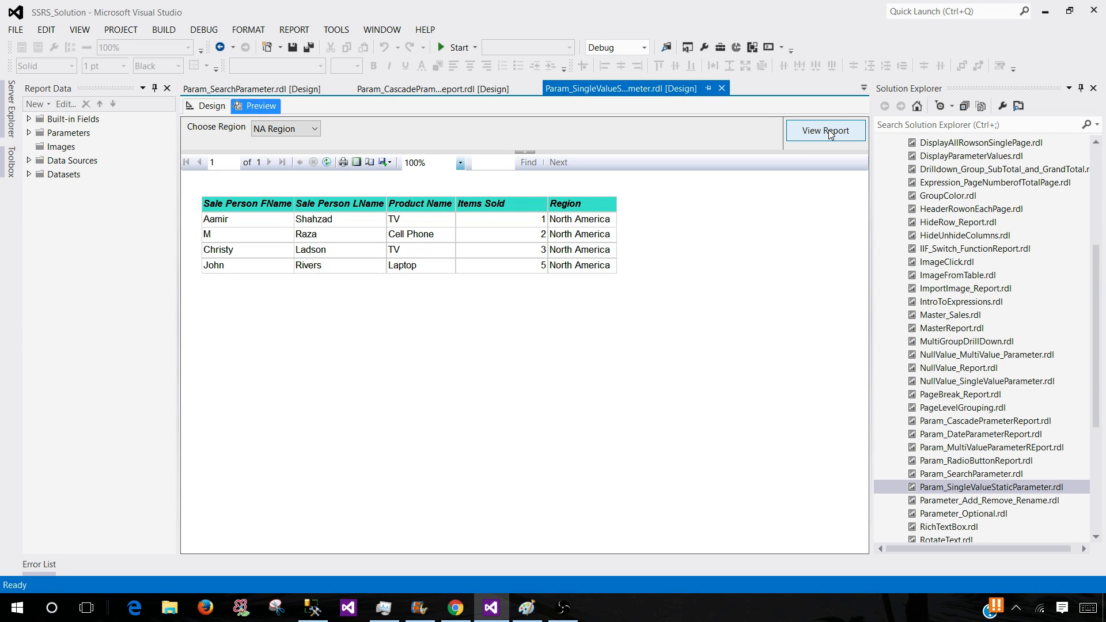
mouse_move(970, 490)
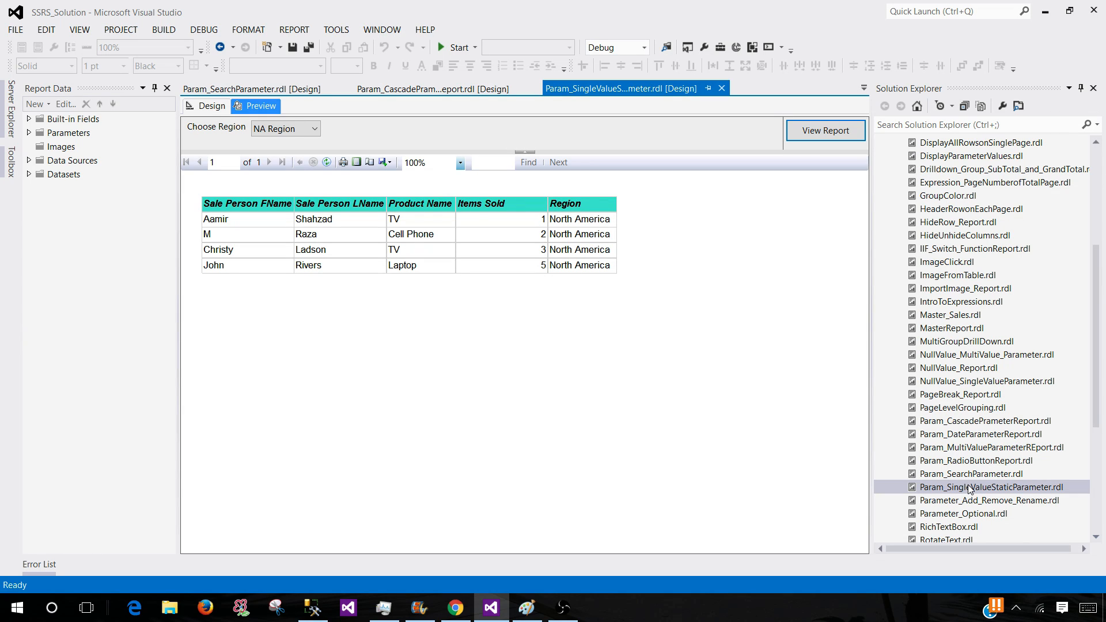
Open the multi-value parameter report and preview it with Asia and European regions checked.
double_click(990, 447)
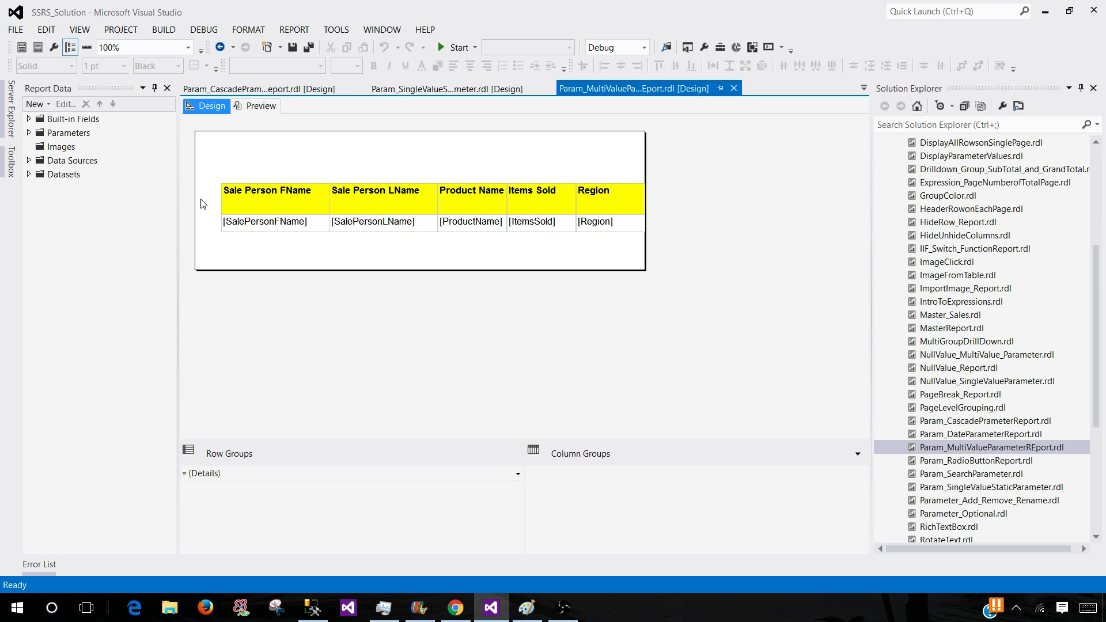
left_click(260, 105)
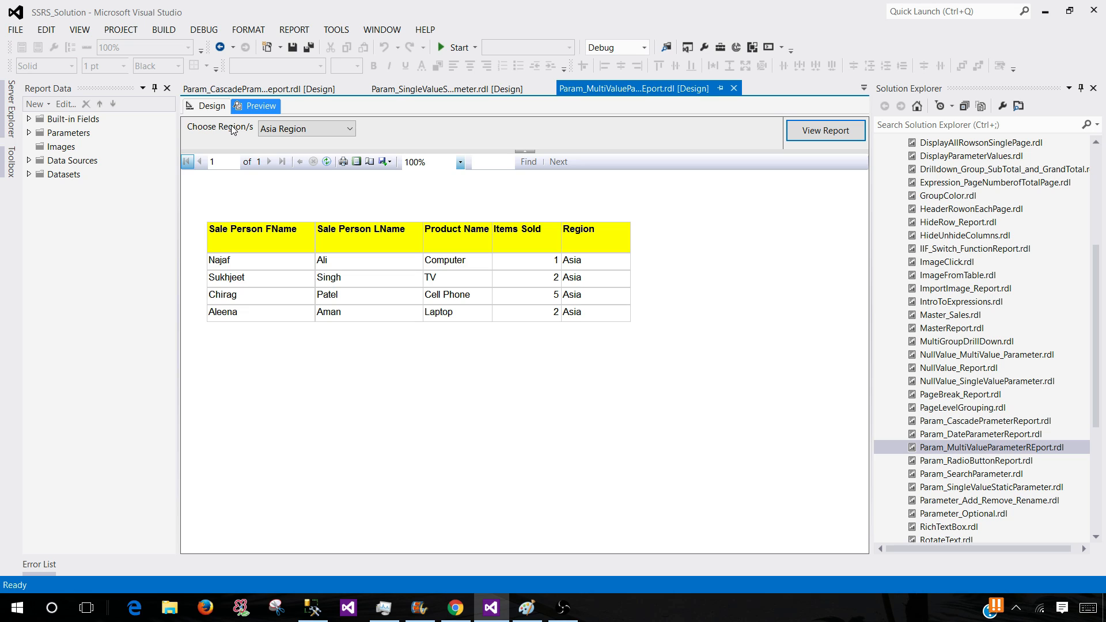
left_click(349, 129)
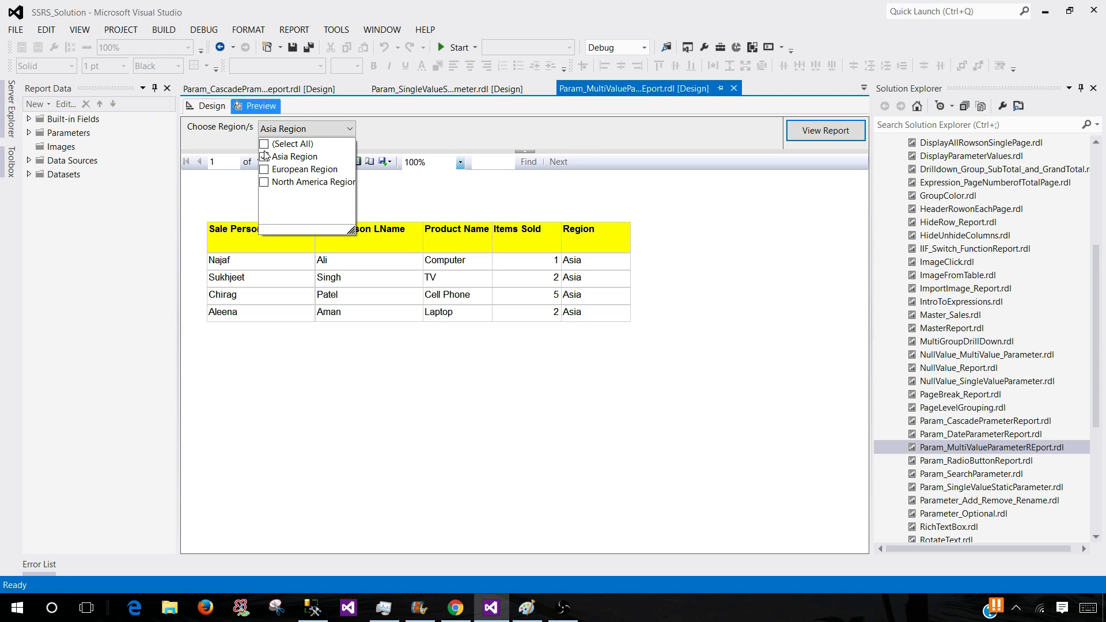
left_click(265, 157)
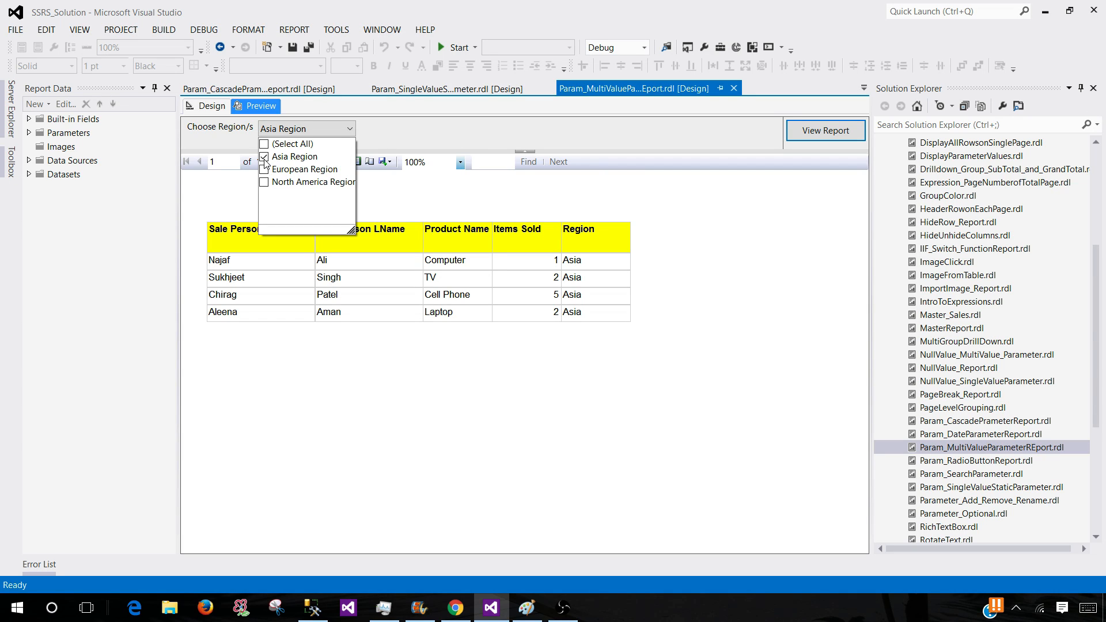
mouse_move(268, 131)
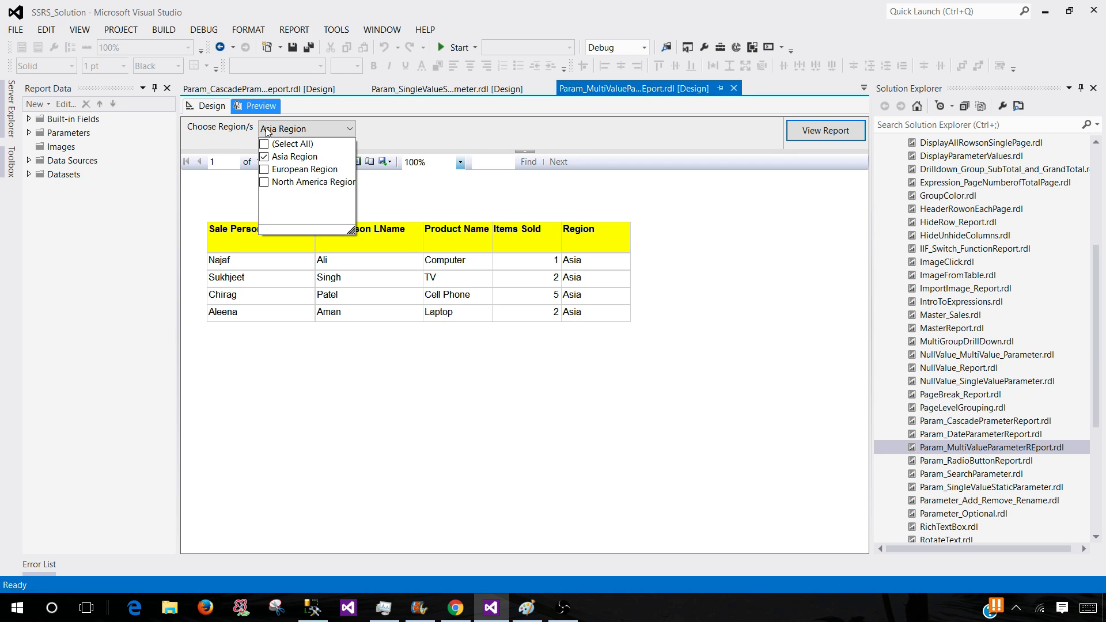
mouse_move(284, 185)
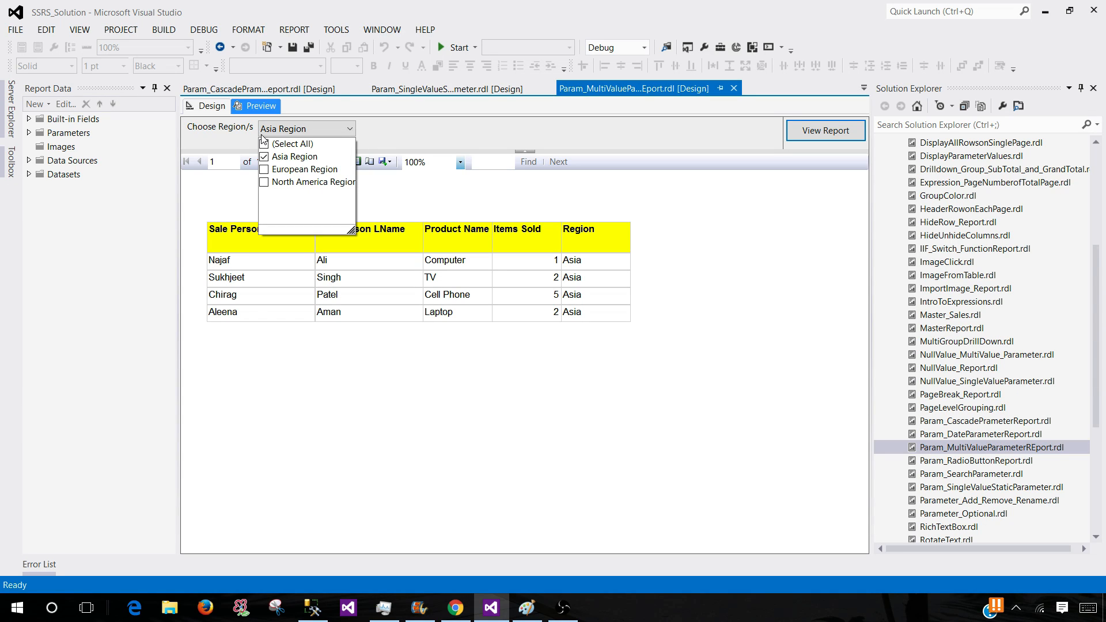
left_click(265, 144)
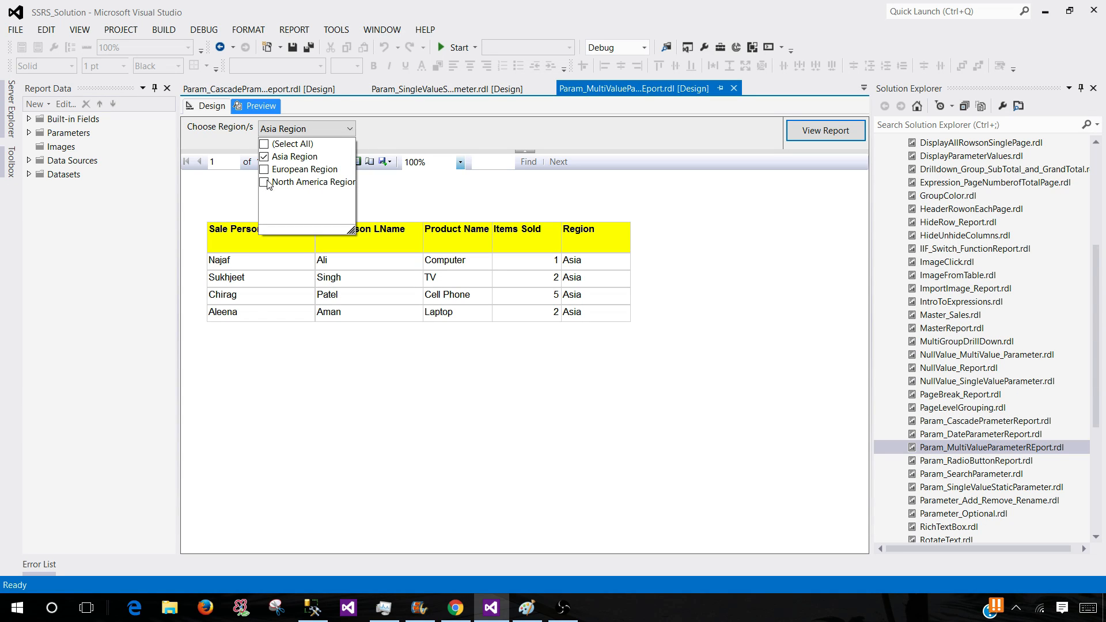
left_click(264, 169)
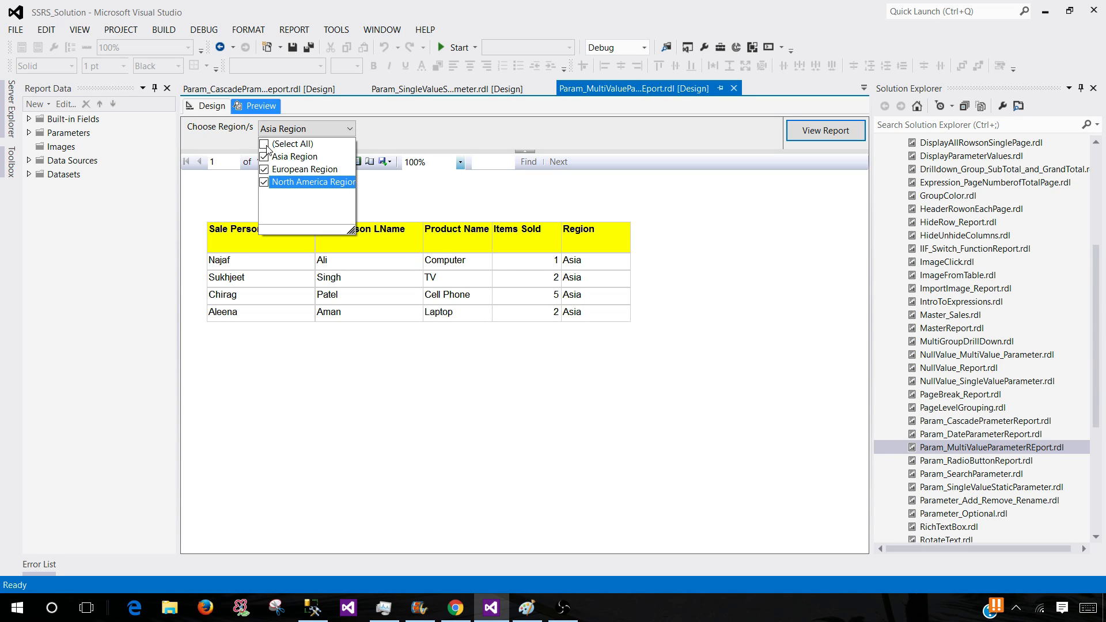
left_click(264, 156)
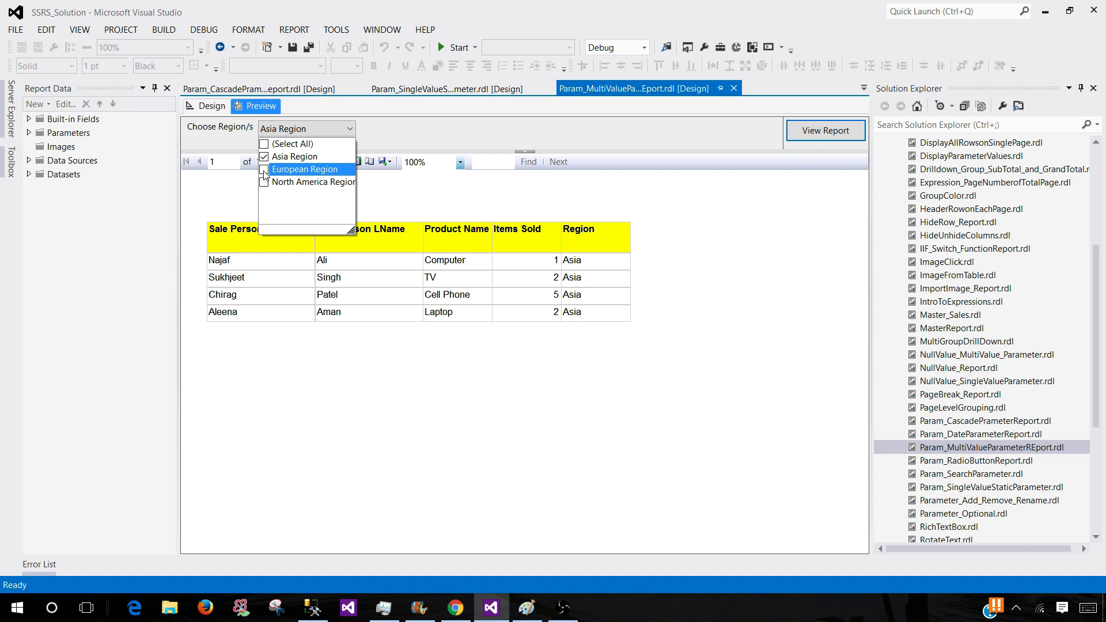
left_click(264, 168)
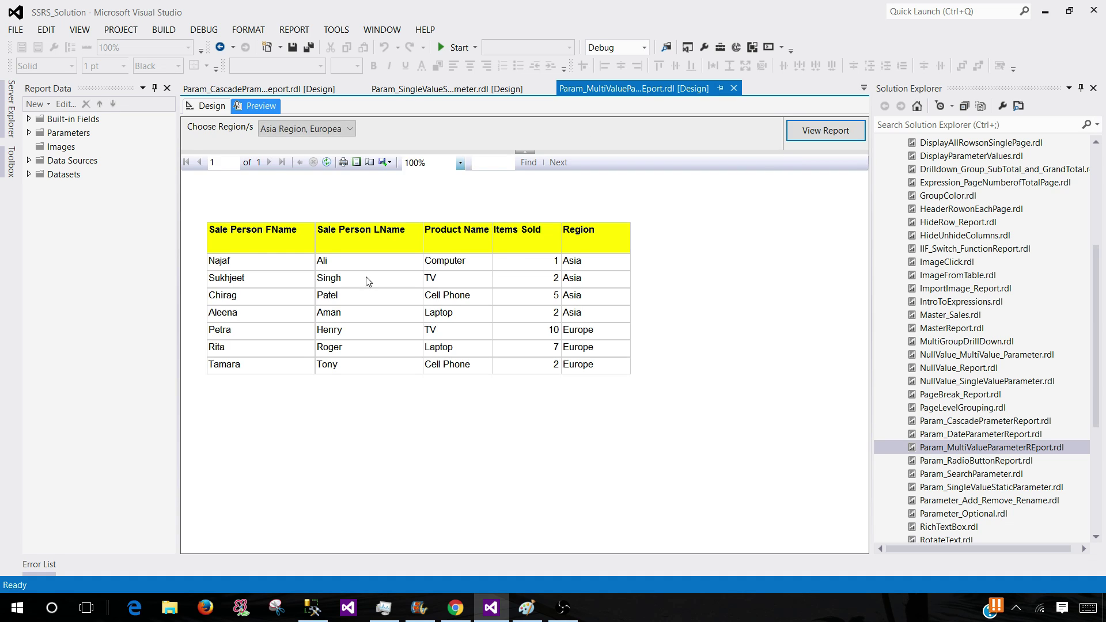
mouse_move(582, 311)
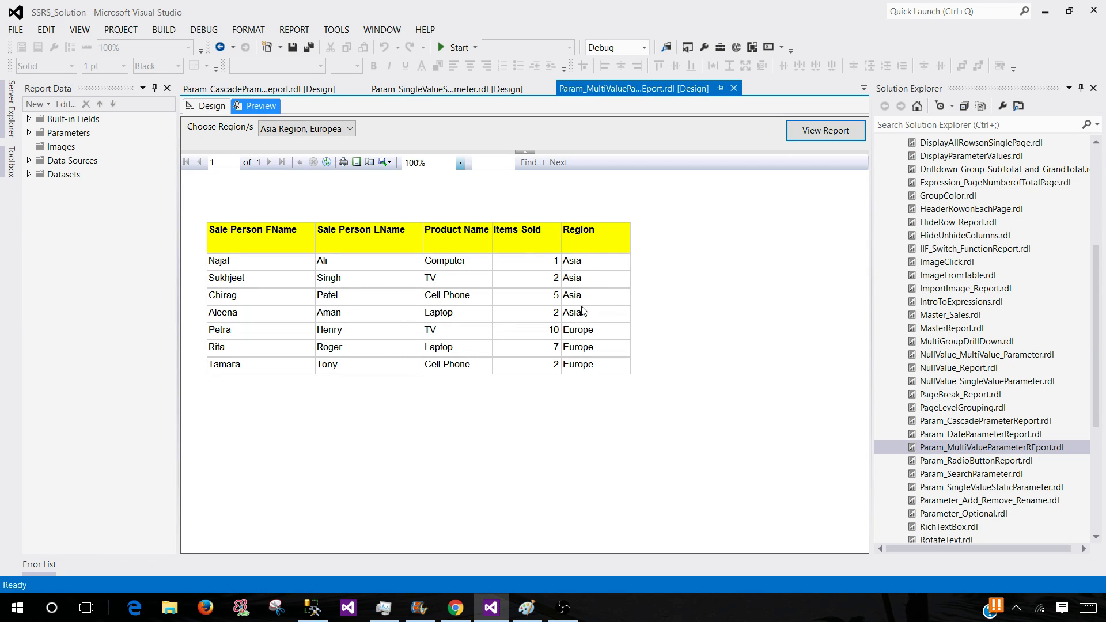
mouse_move(596, 353)
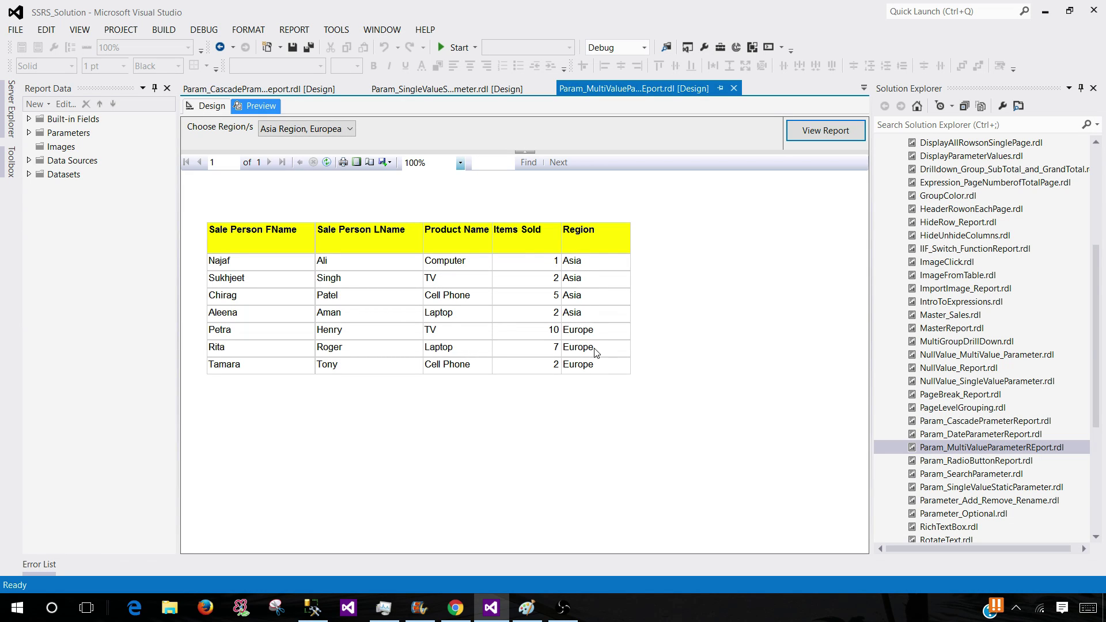
mouse_move(834, 428)
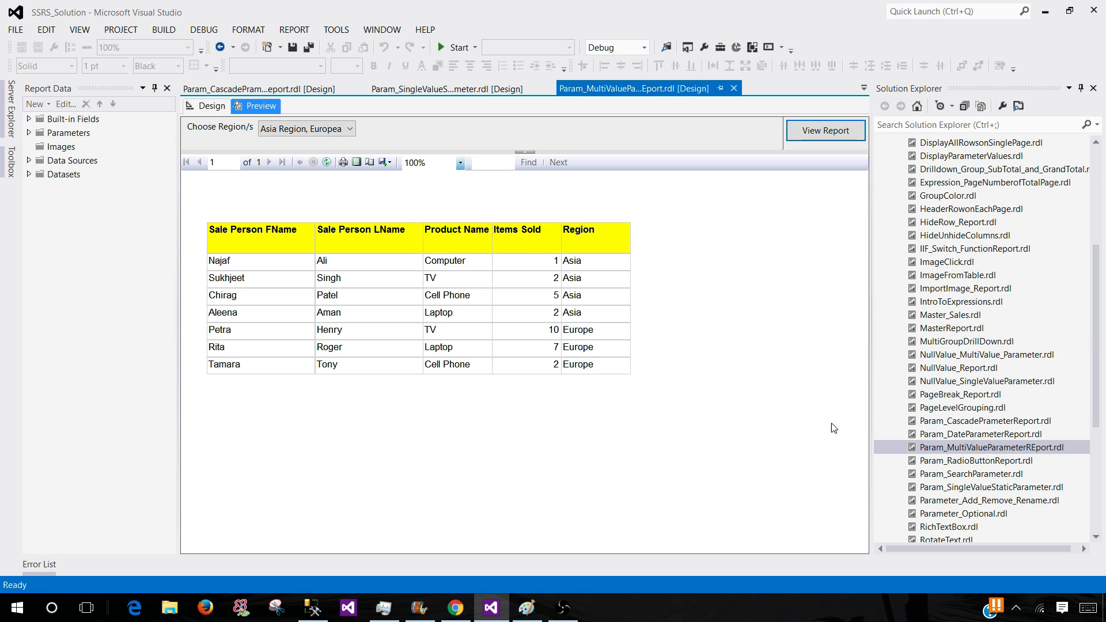
Open Param_RadioButtonReport.rdl and view its design with the Is Active column.
double_click(977, 461)
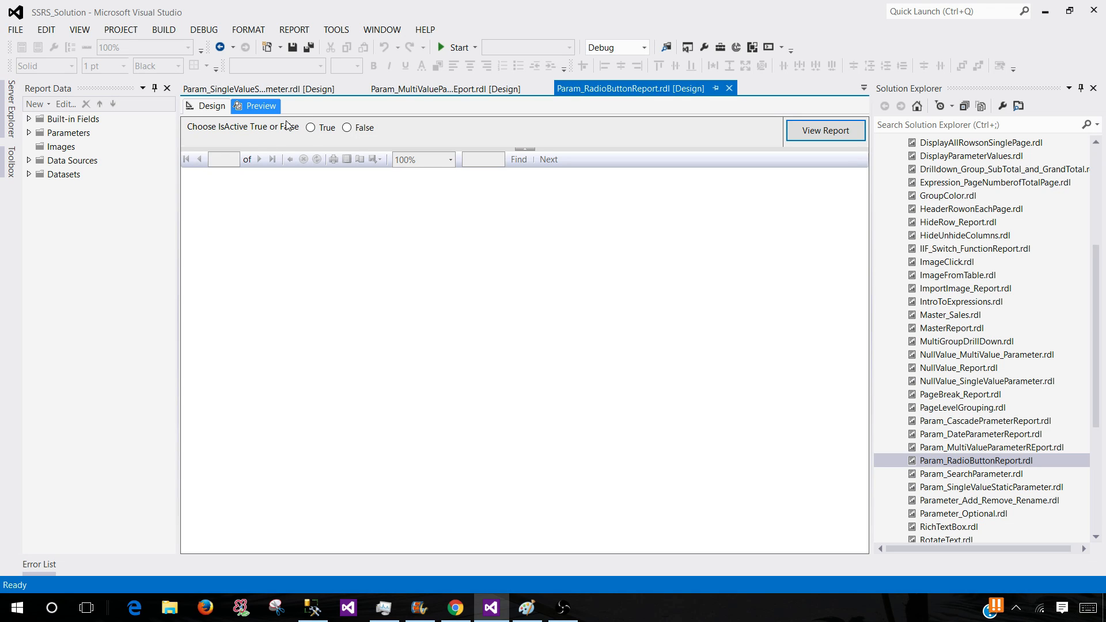
mouse_move(293, 138)
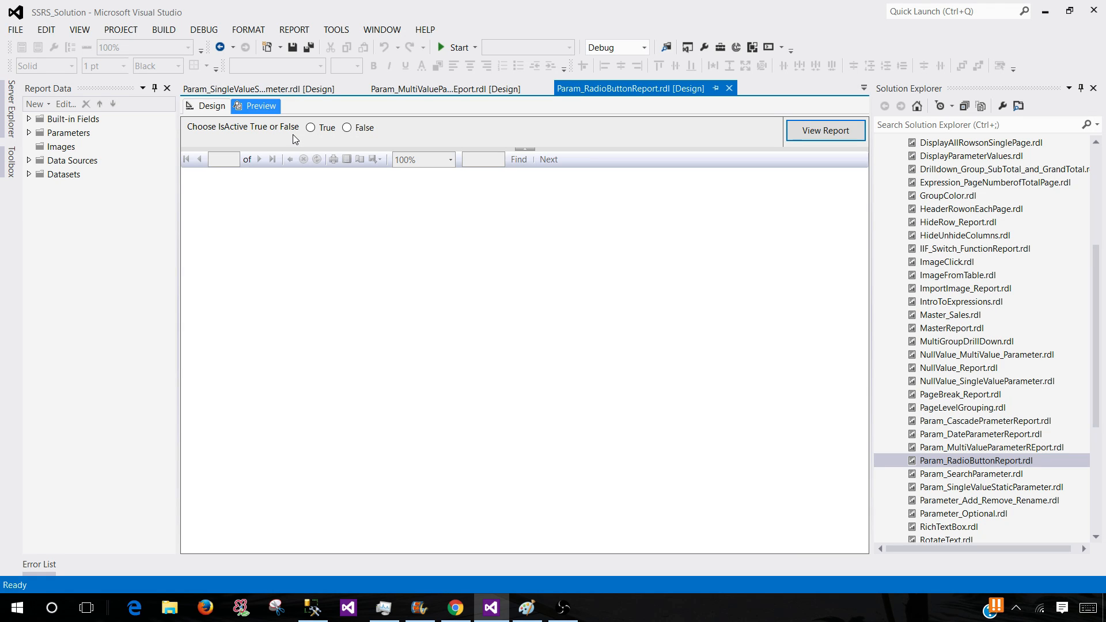
mouse_move(261, 138)
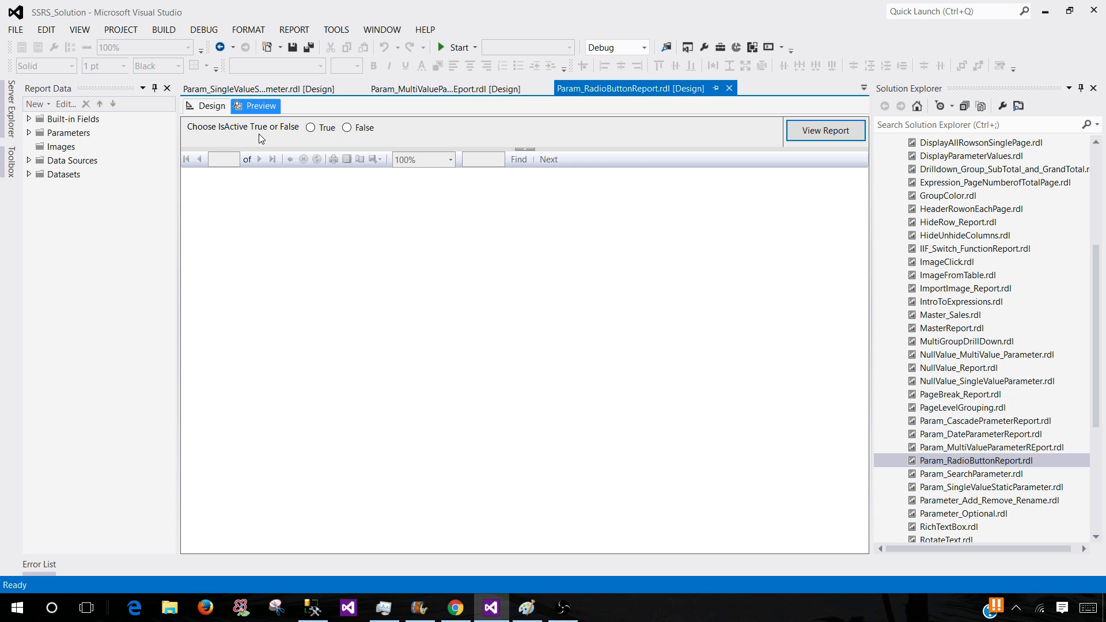
mouse_move(252, 135)
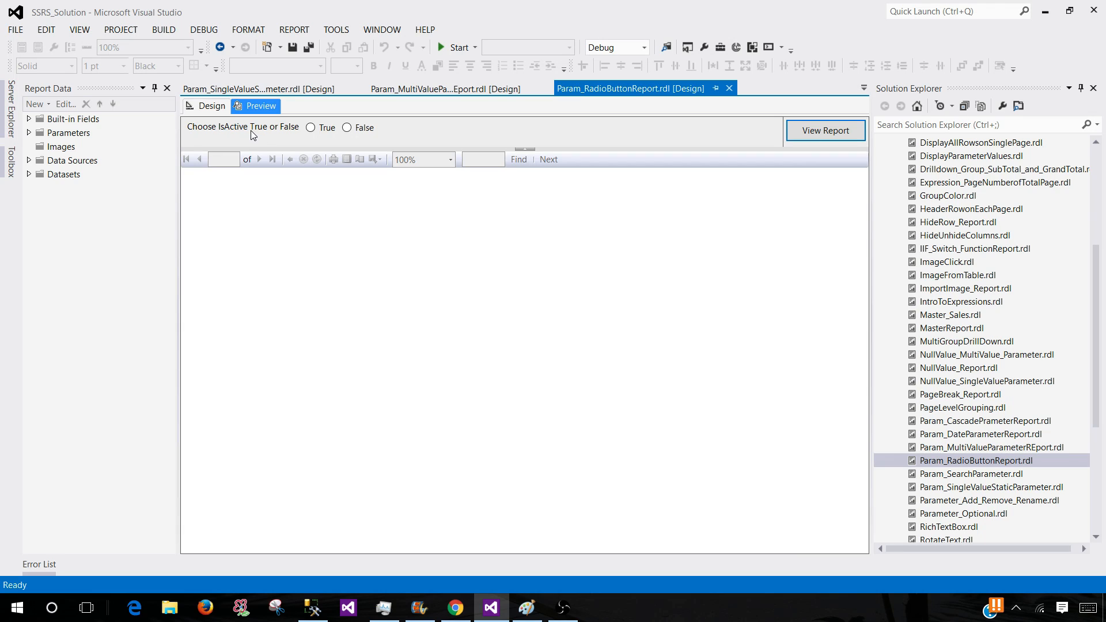
mouse_move(311, 128)
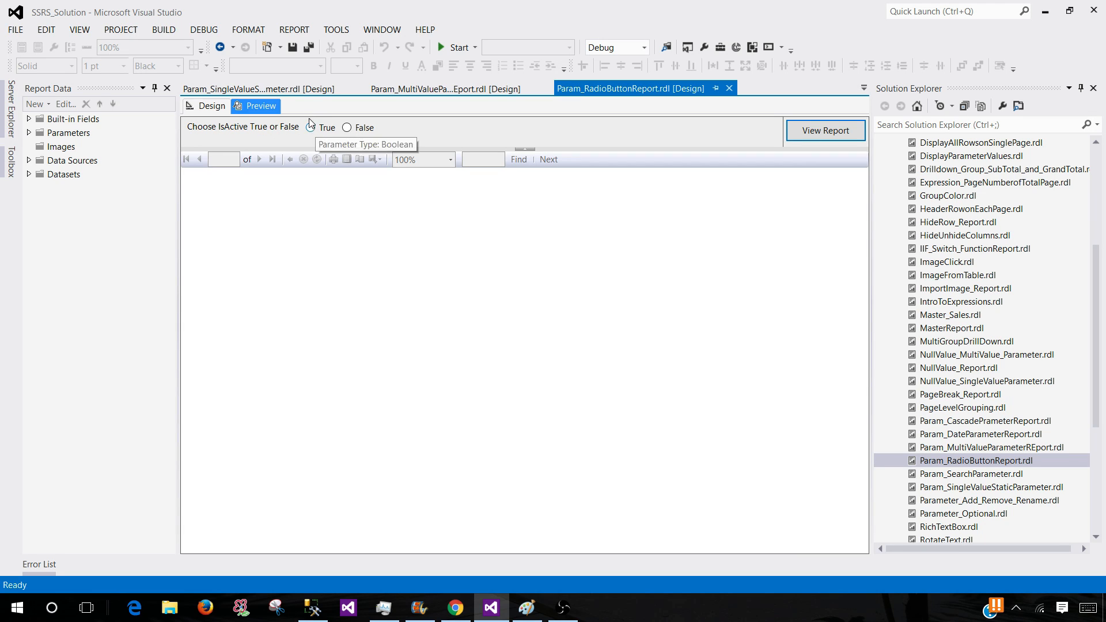
mouse_move(327, 126)
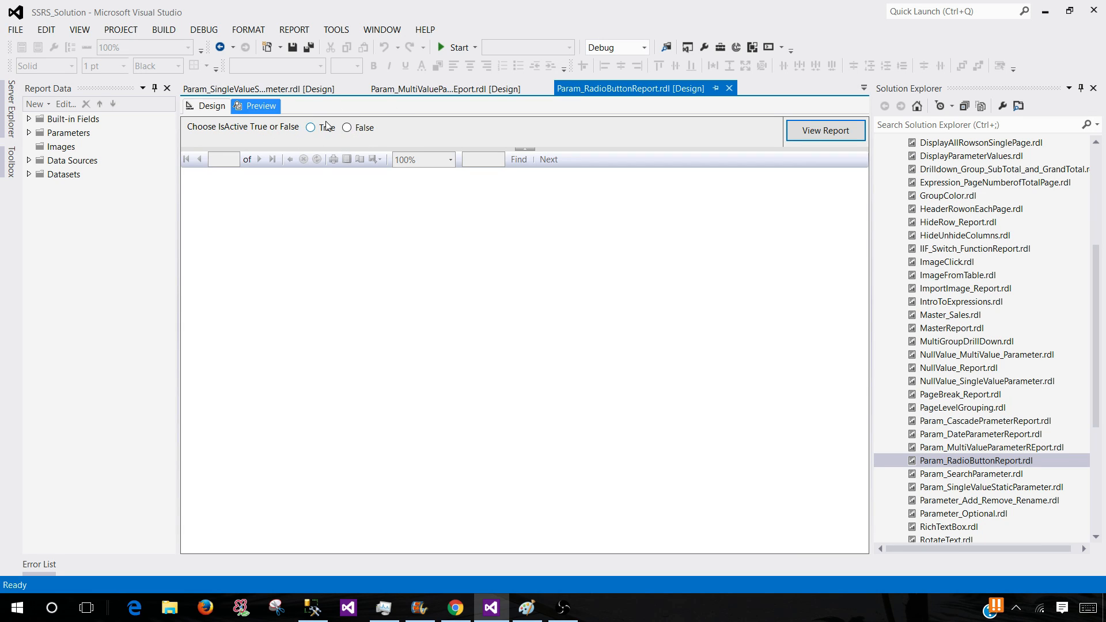
left_click(211, 106)
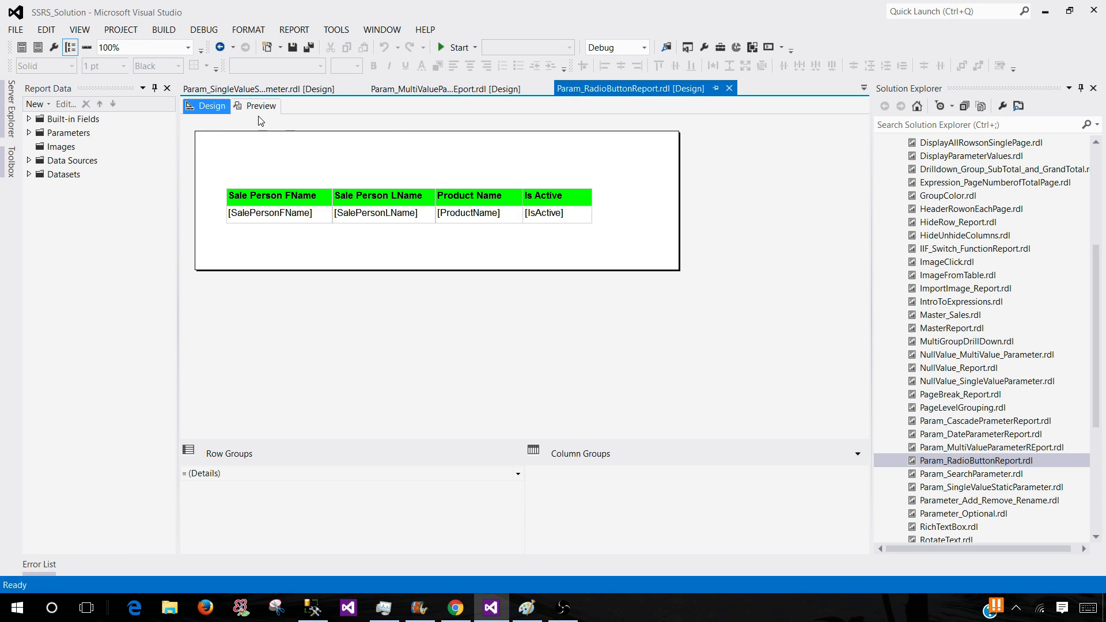
mouse_move(1028, 416)
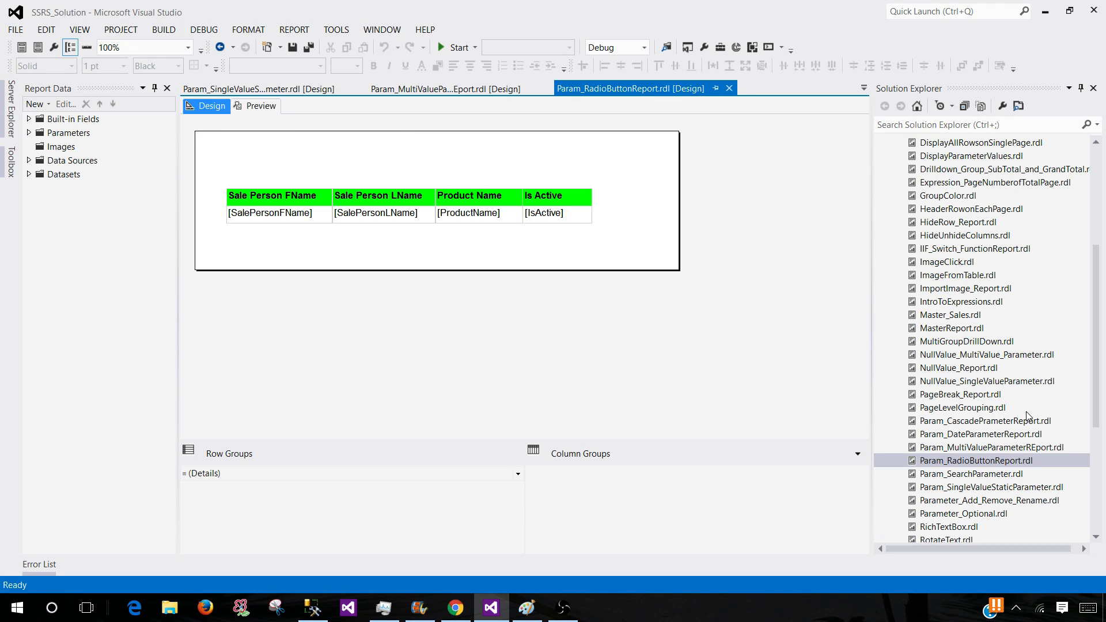
mouse_move(974, 439)
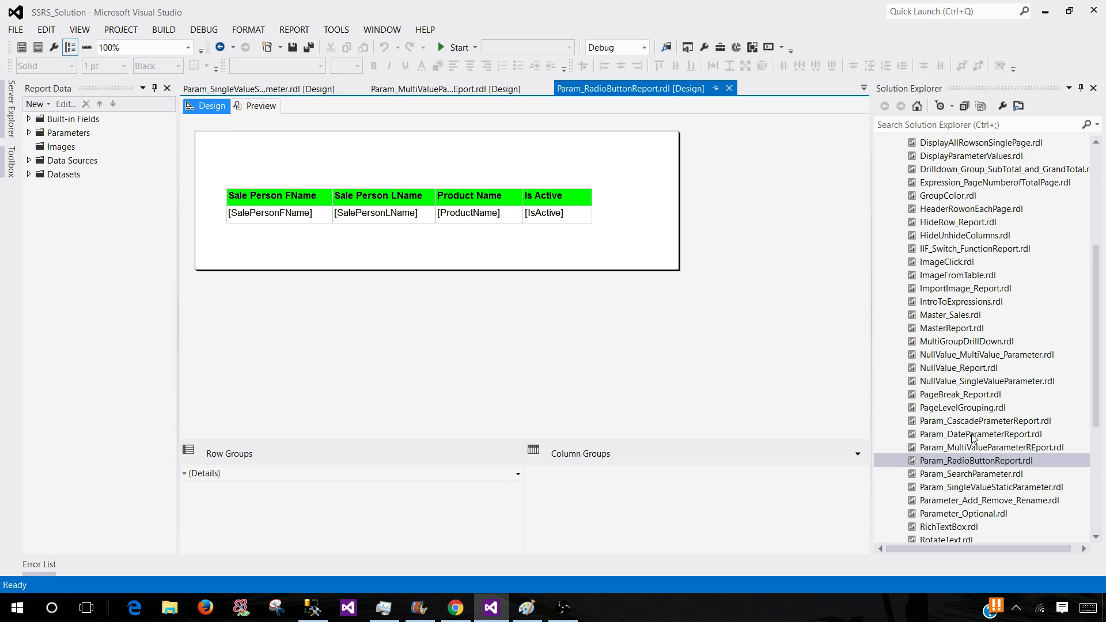
Open Param_DateParameterReport.rdl and pick January 28, 2015 as the start date.
double_click(982, 434)
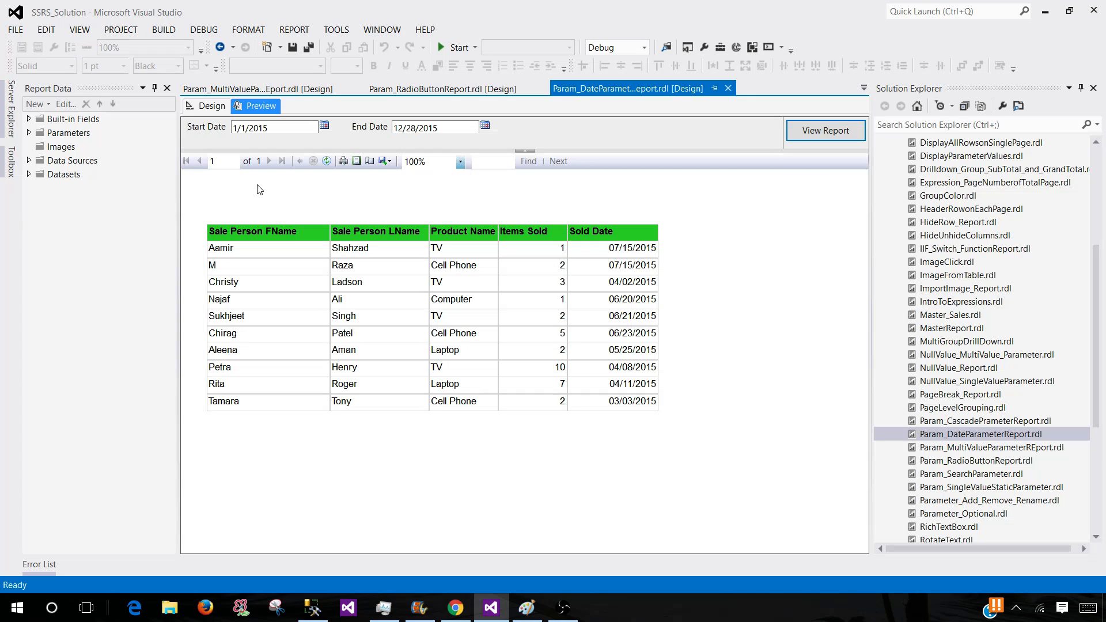
left_click(275, 126)
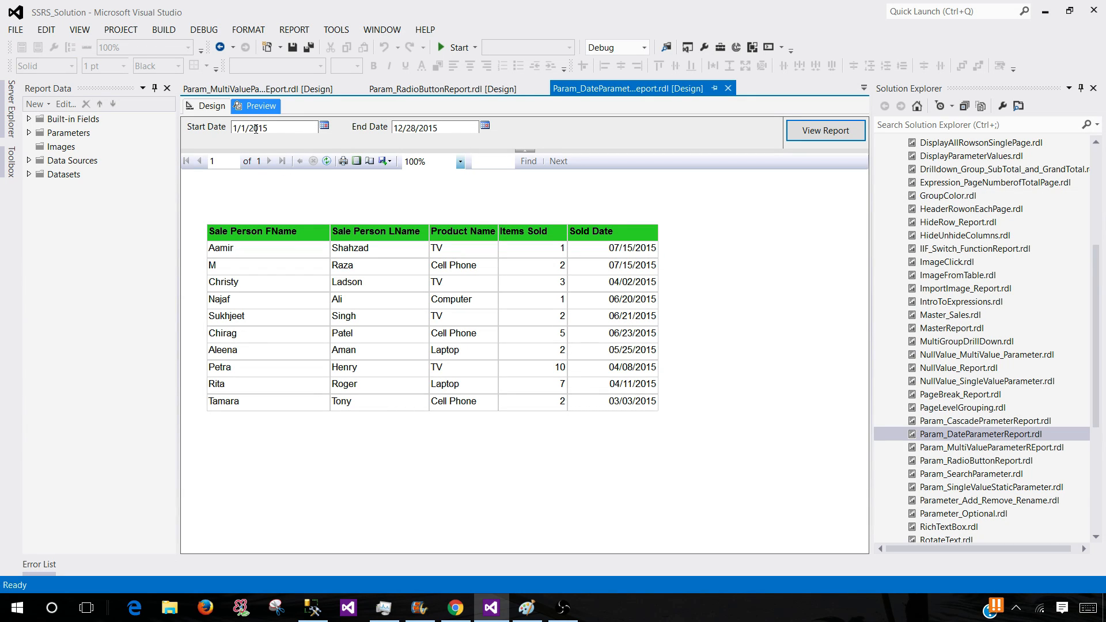
mouse_move(301, 139)
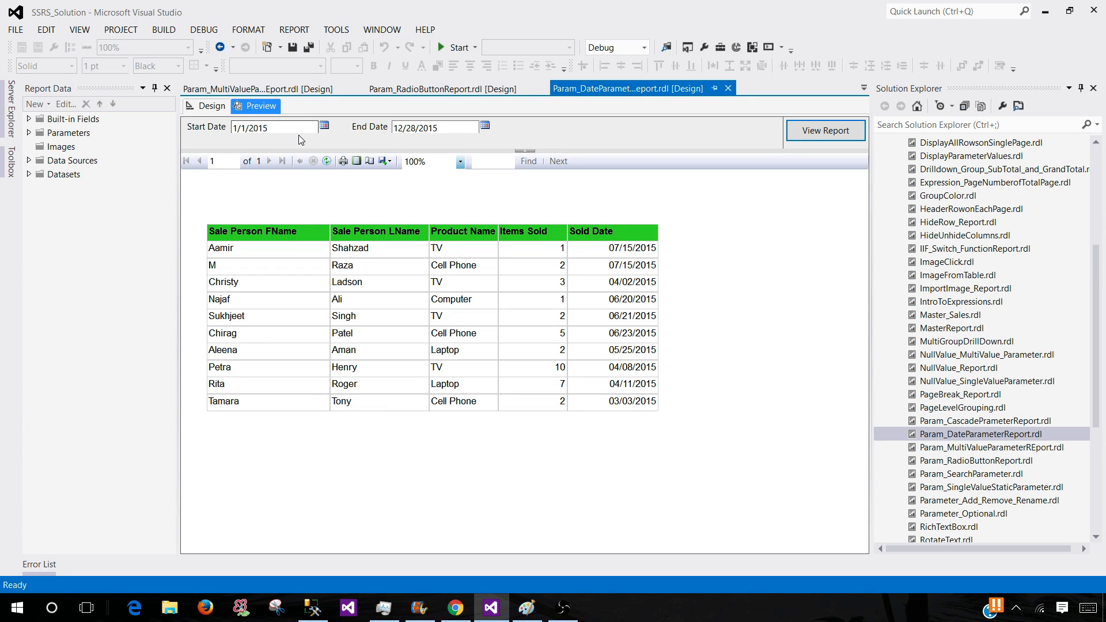
left_click(324, 125)
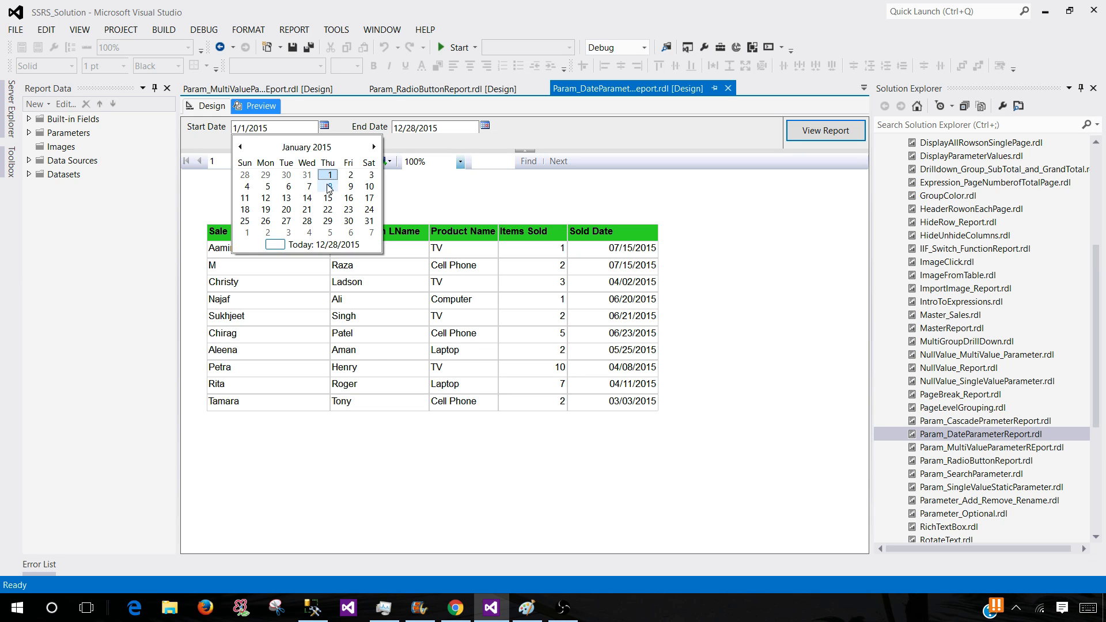
mouse_move(307, 221)
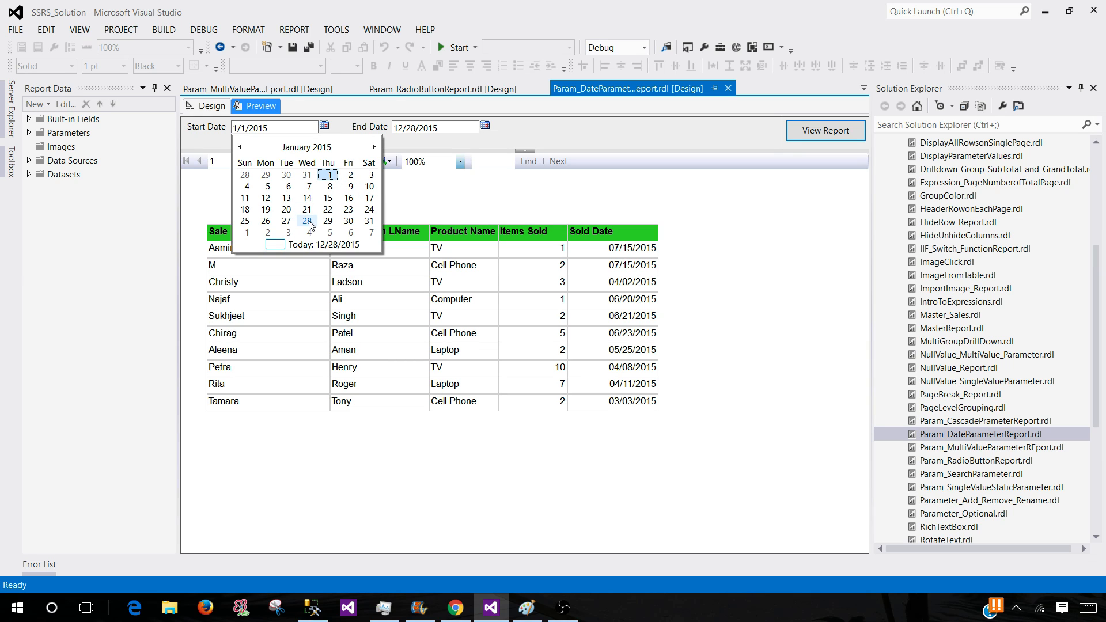
left_click(307, 221)
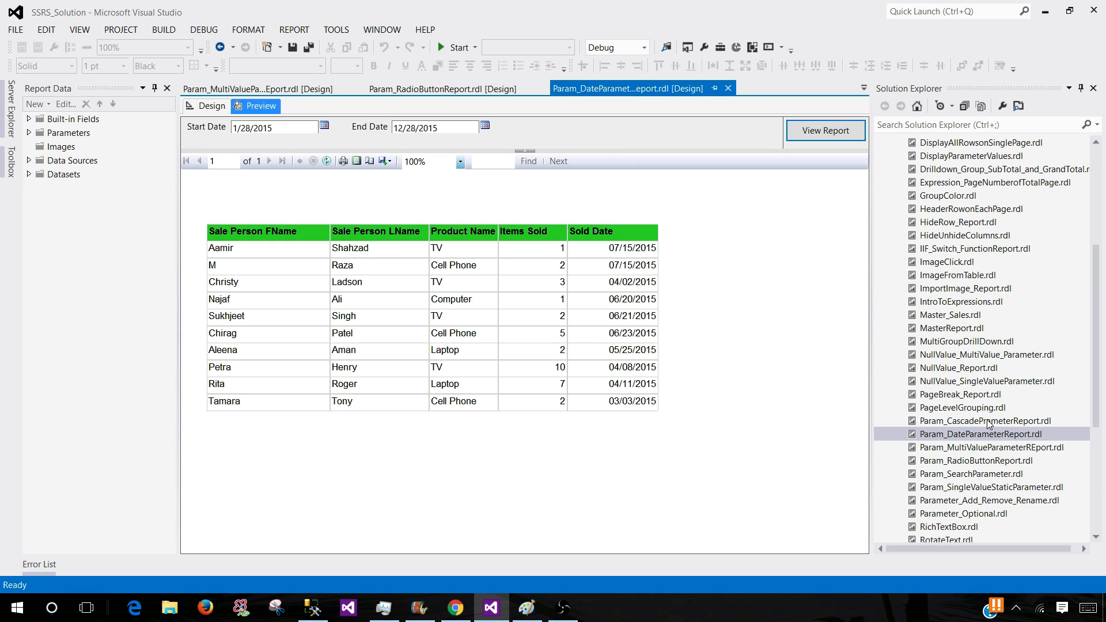
Open Param_CascadePrameterReport.rdl in preview, showing Region, Country and State prompts.
double_click(985, 421)
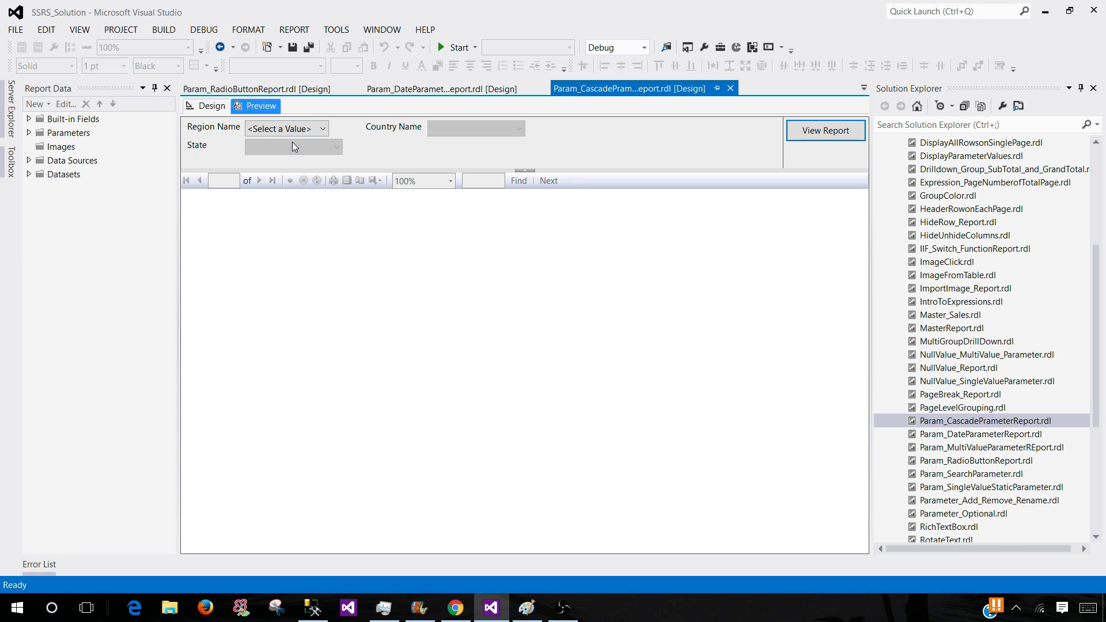
mouse_move(452, 154)
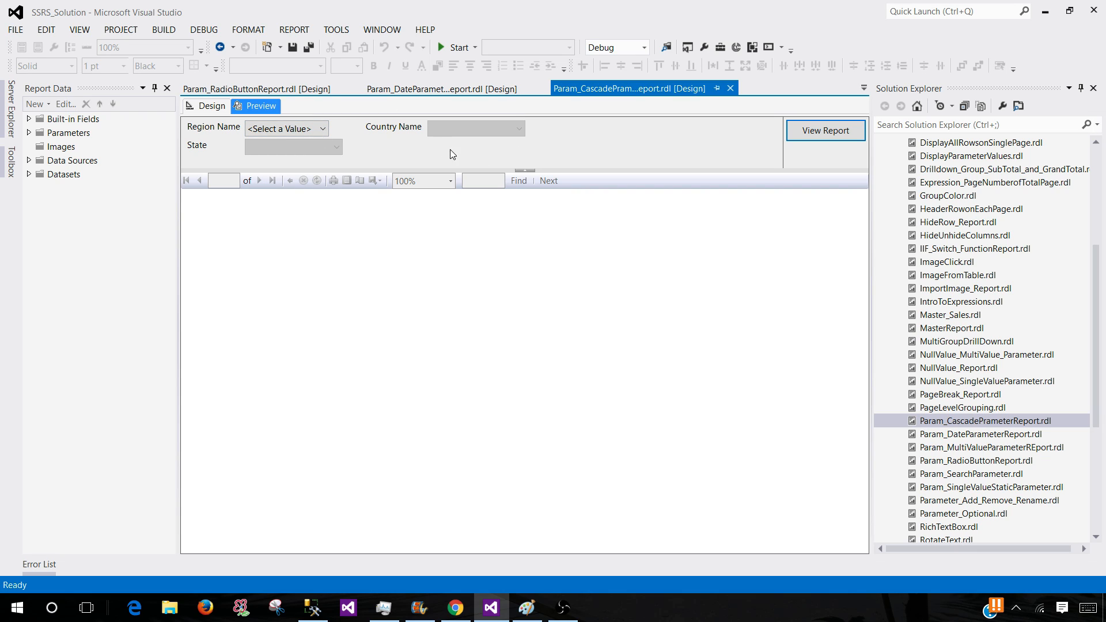
mouse_move(523, 150)
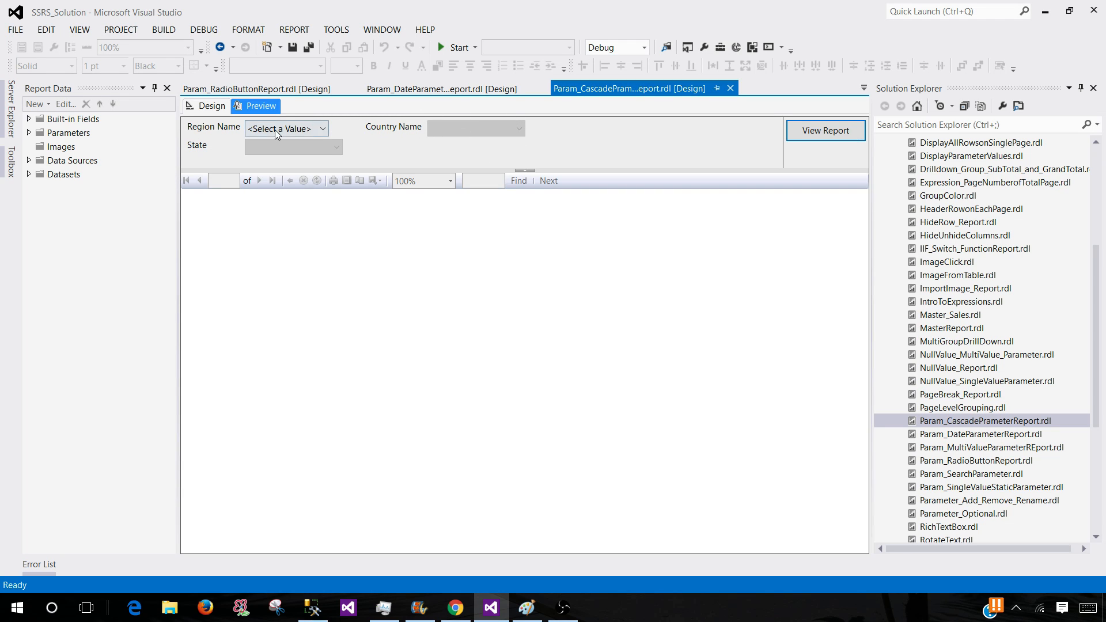
mouse_move(224, 144)
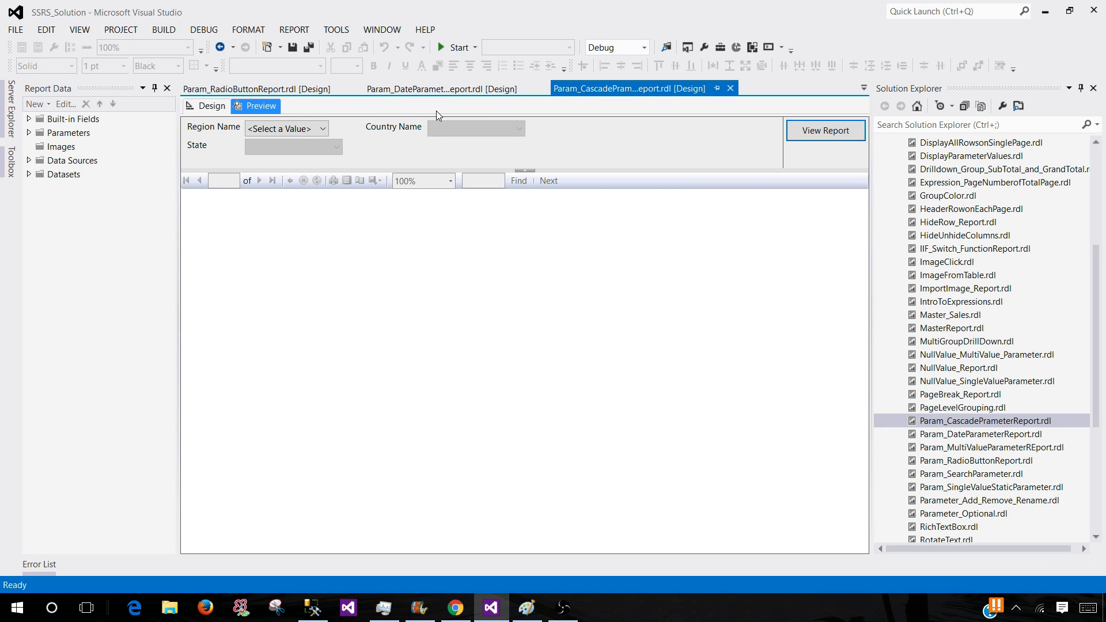
mouse_move(404, 125)
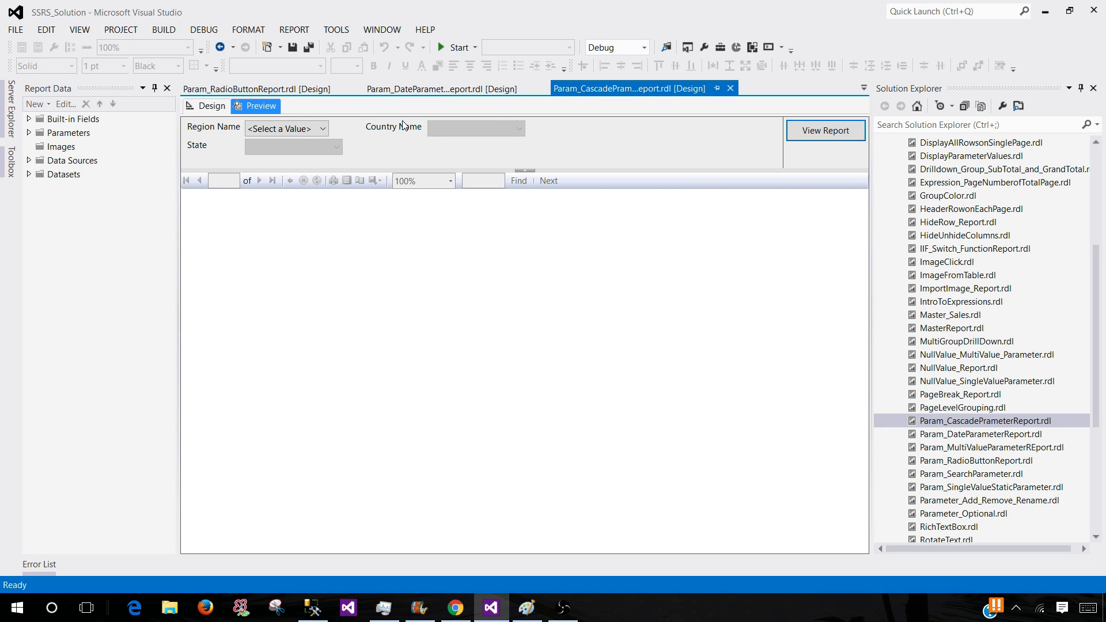
mouse_move(405, 116)
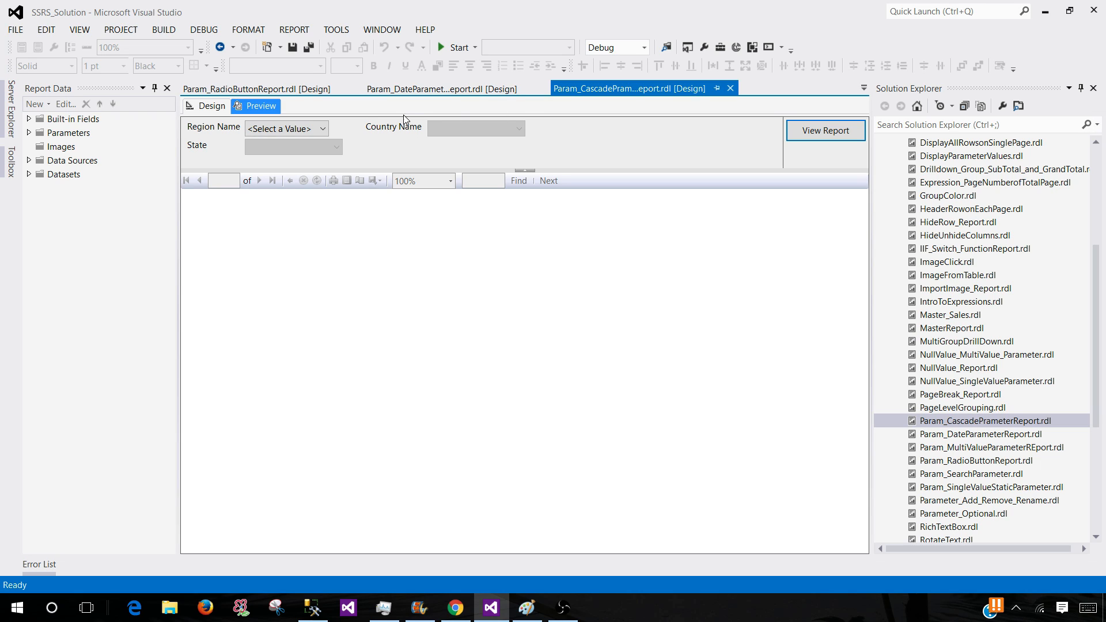
mouse_move(322, 145)
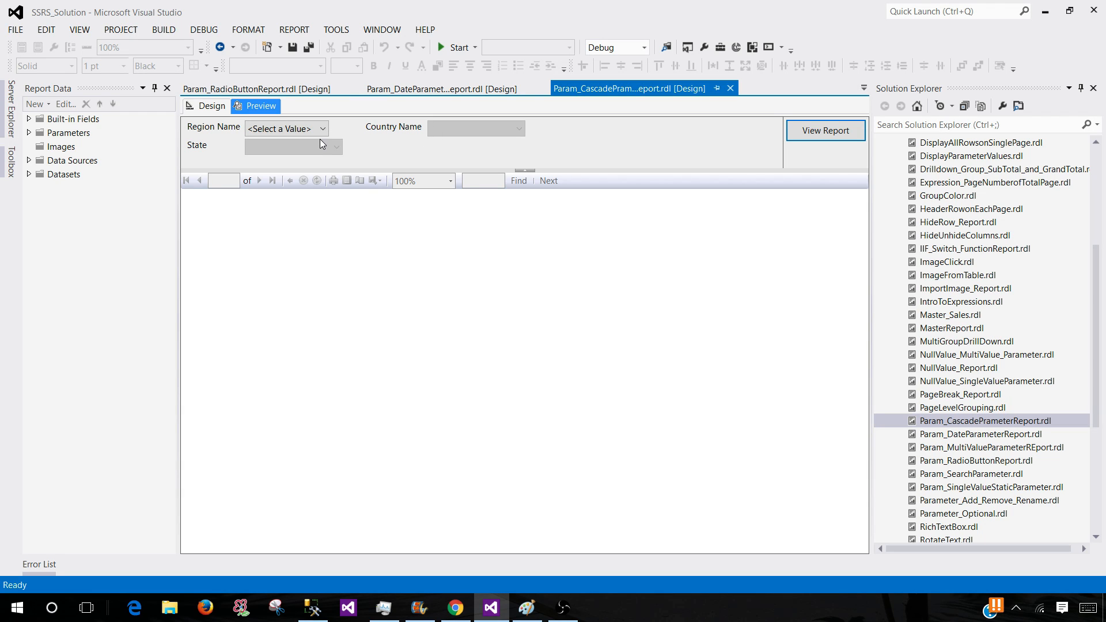
Choose region Asia, country India, and states Gujrat and Punjab.
left_click(320, 129)
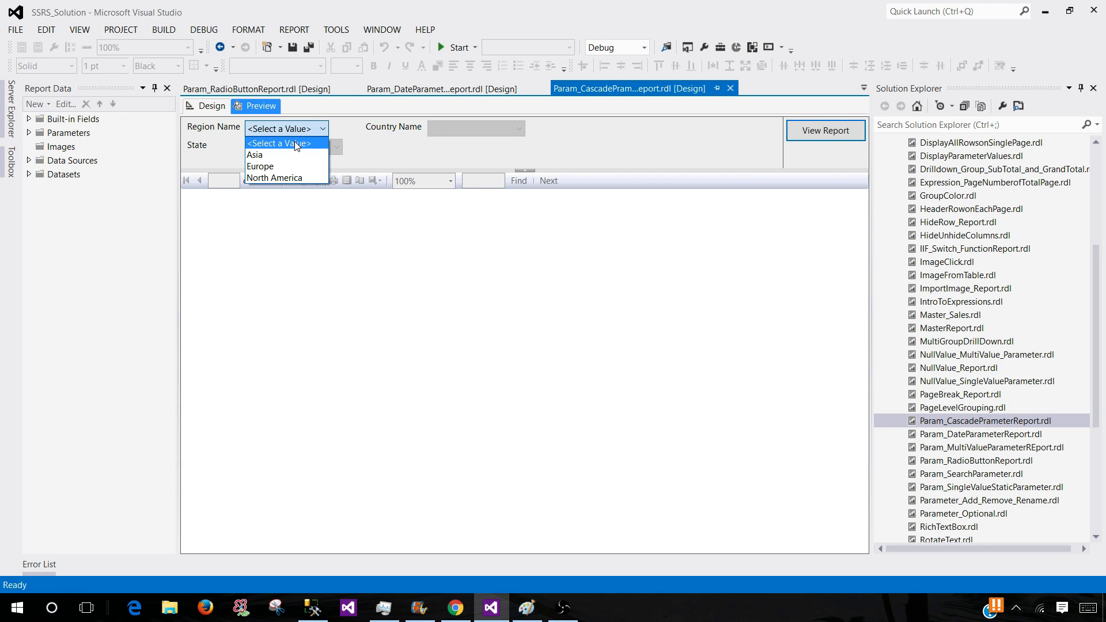
left_click(254, 155)
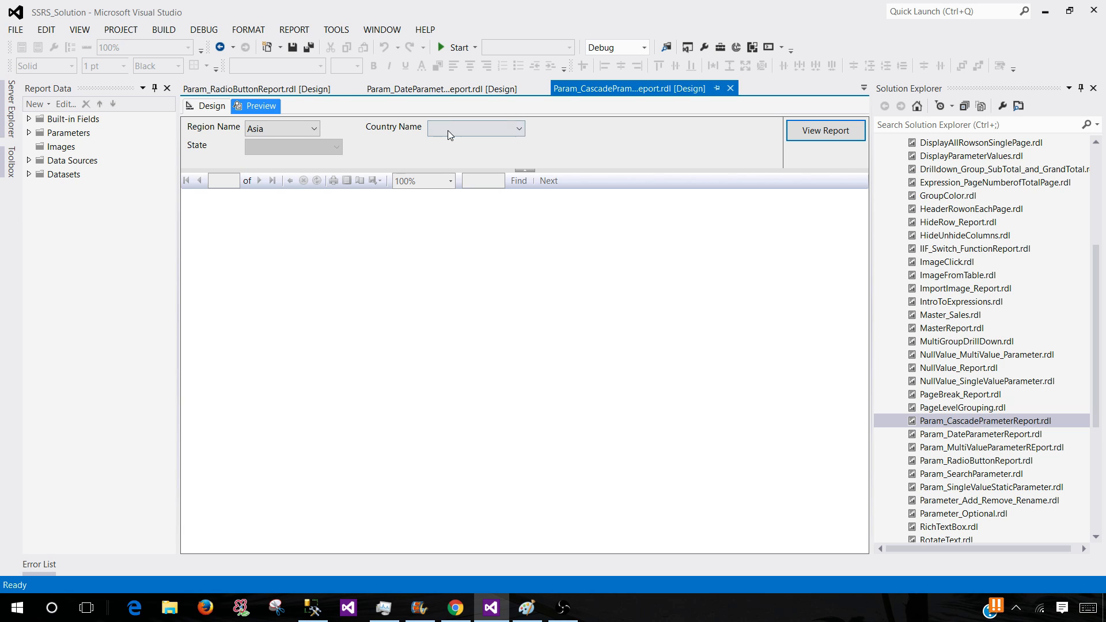
left_click(519, 128)
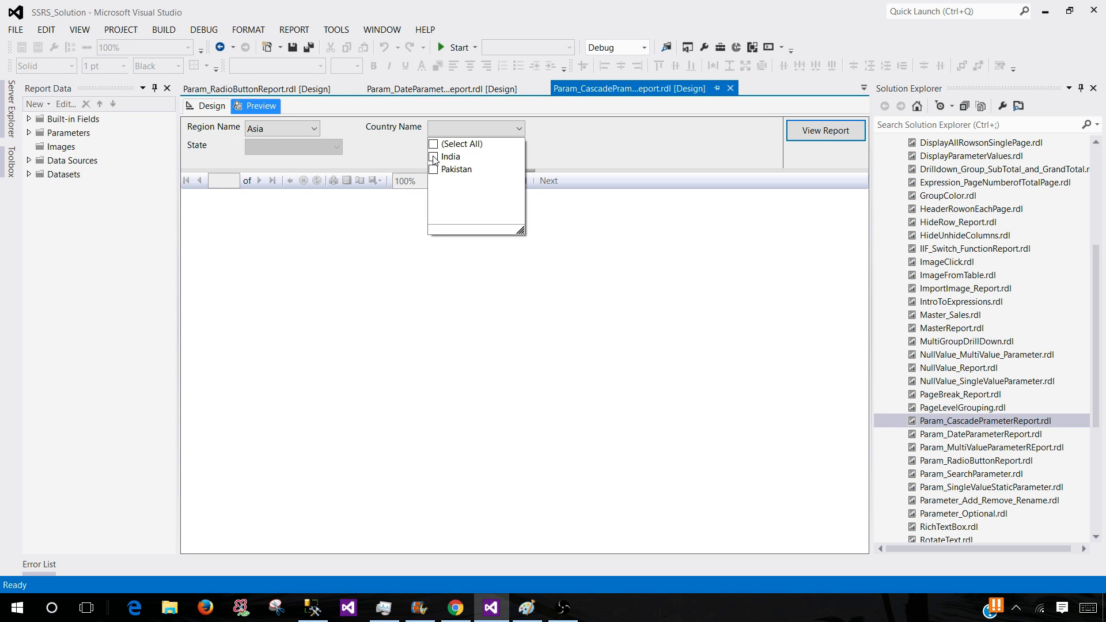
left_click(434, 157)
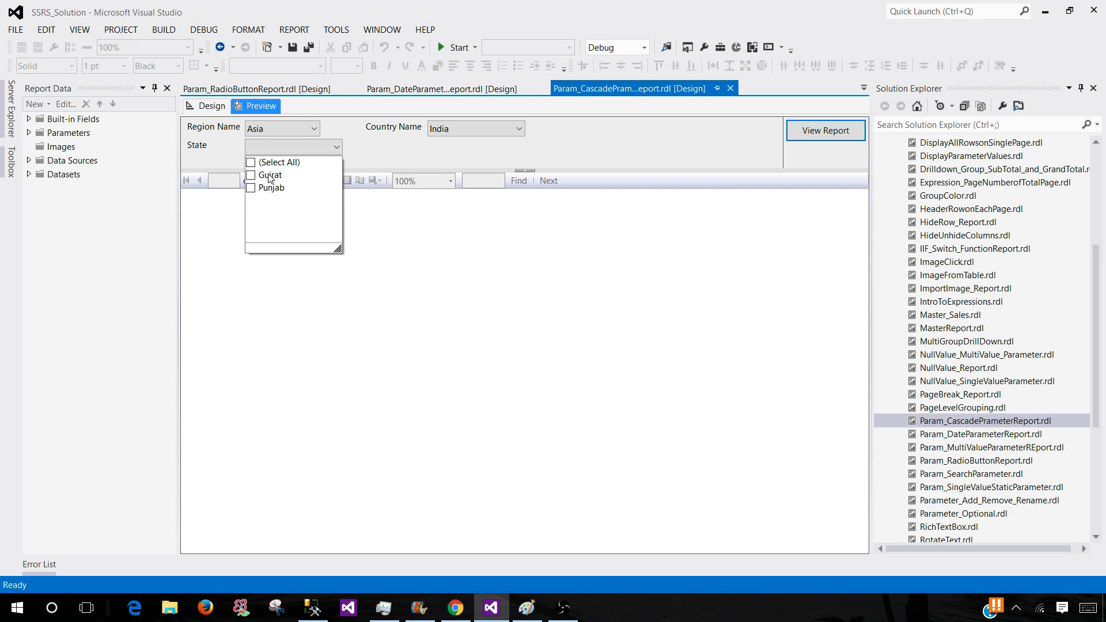
left_click(251, 175)
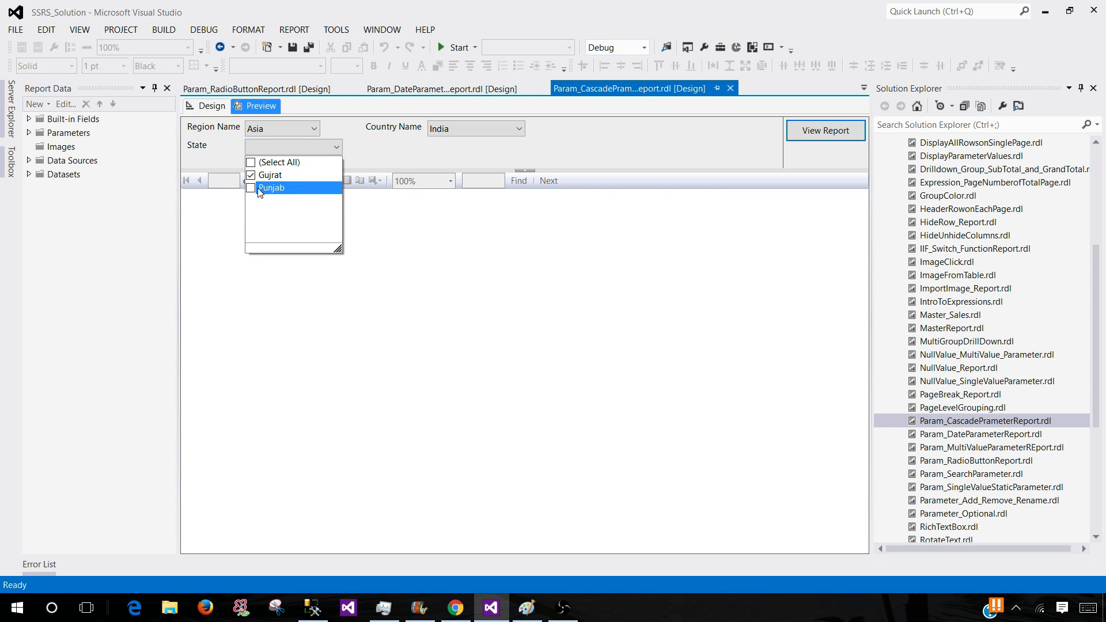
left_click(252, 187)
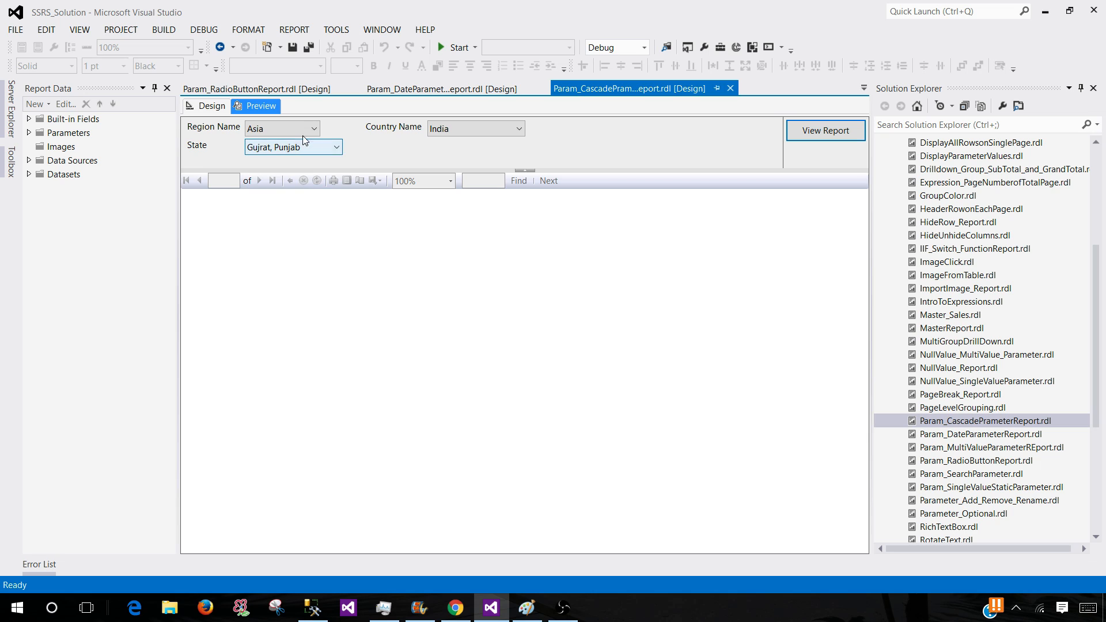
left_click(314, 128)
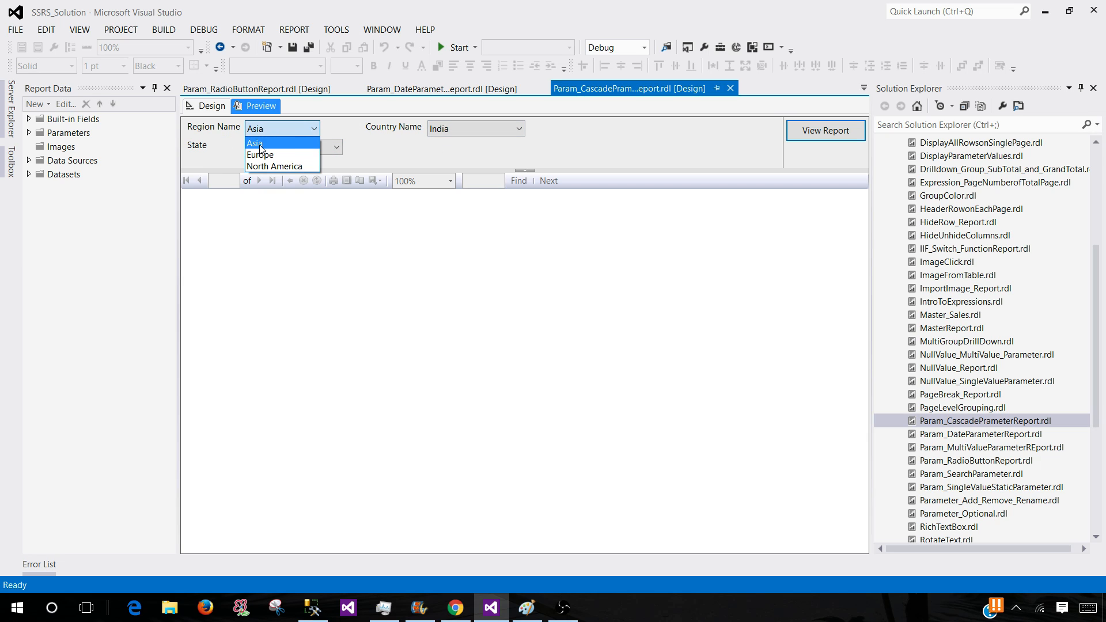
mouse_move(268, 147)
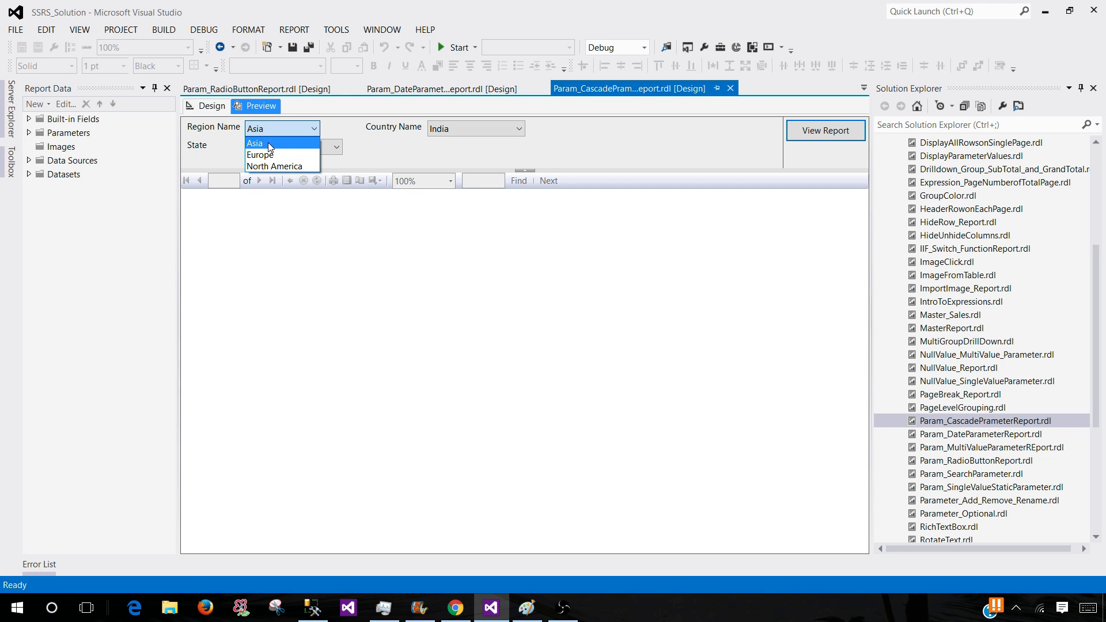
left_click(254, 144)
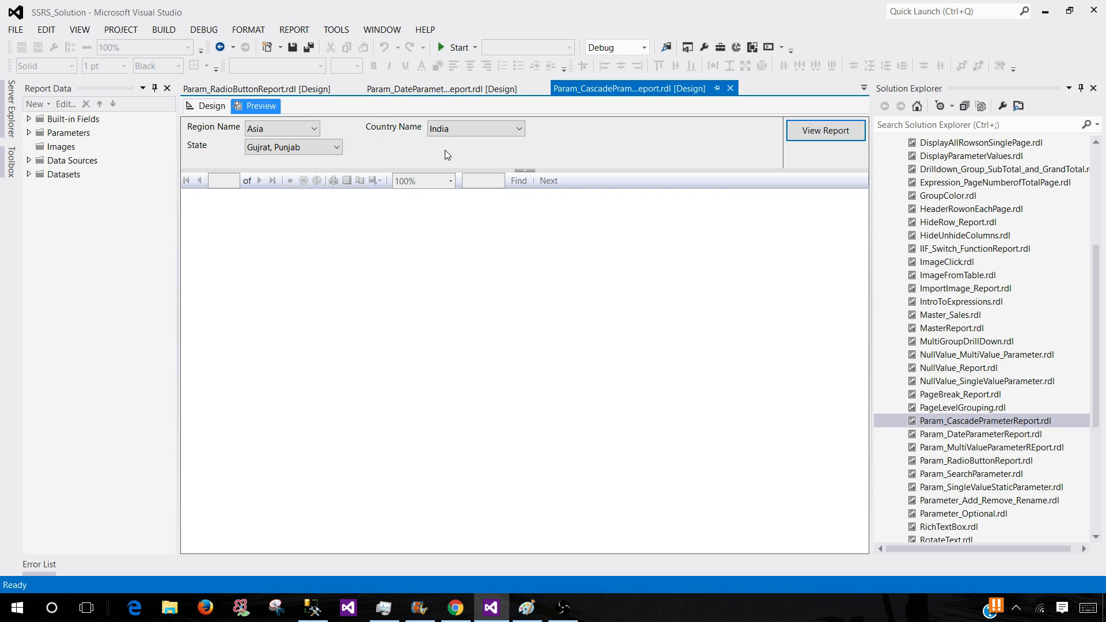
mouse_move(246, 131)
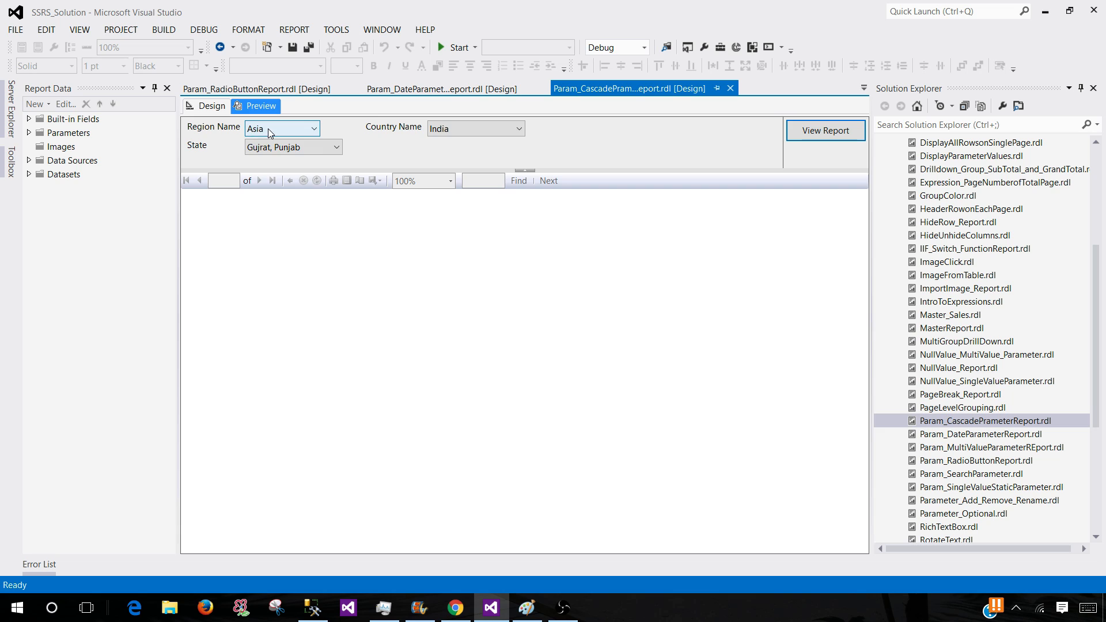
mouse_move(438, 132)
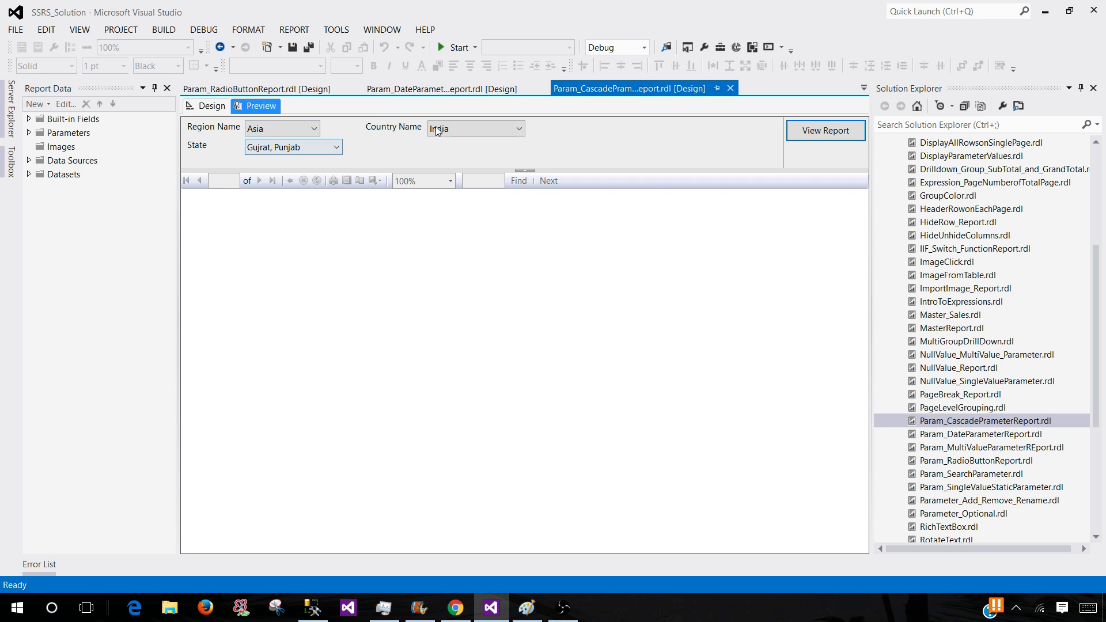
left_click(521, 128)
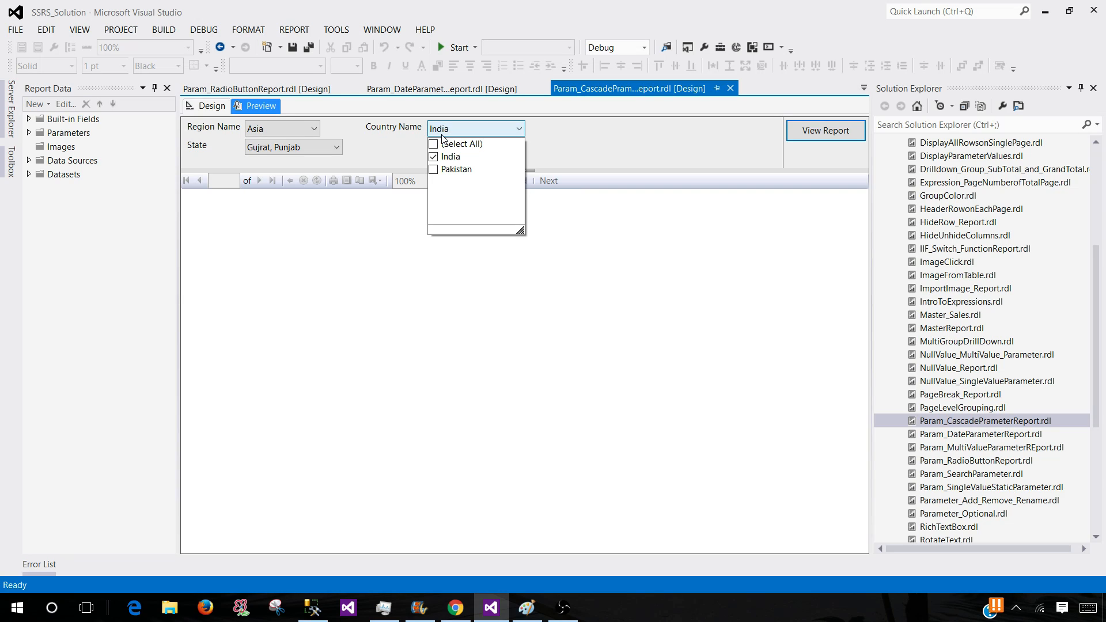
left_click(313, 128)
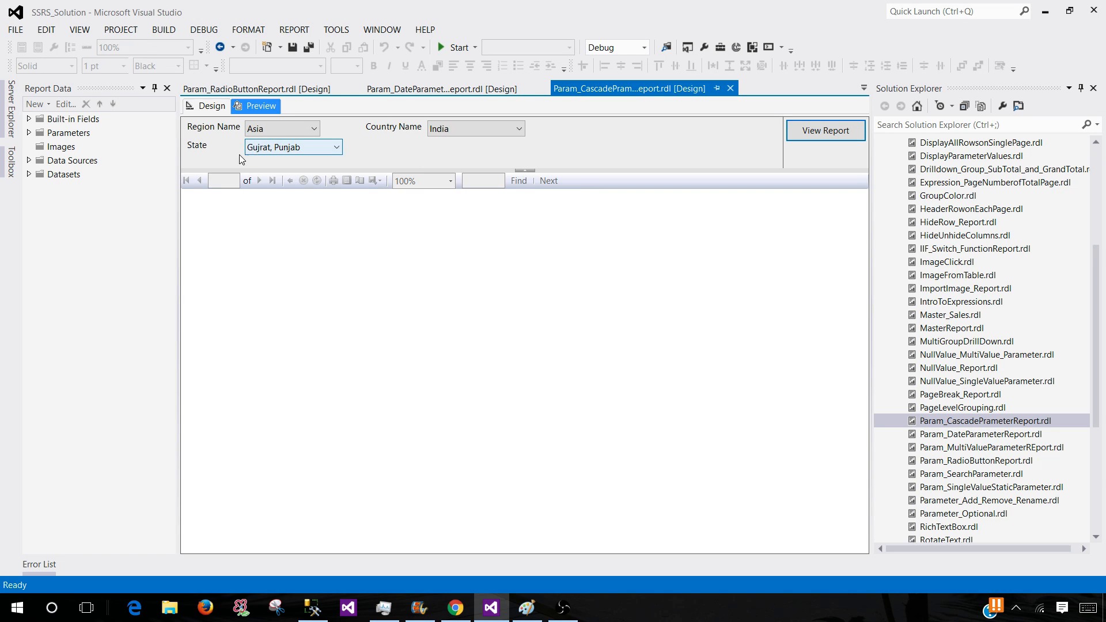
mouse_move(302, 148)
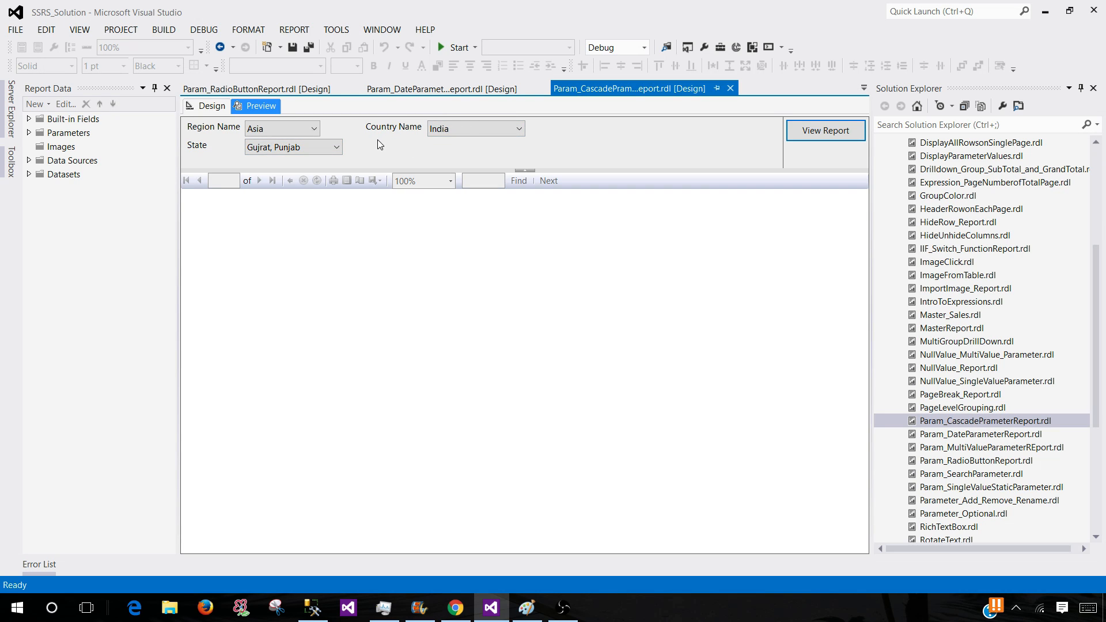
mouse_move(394, 142)
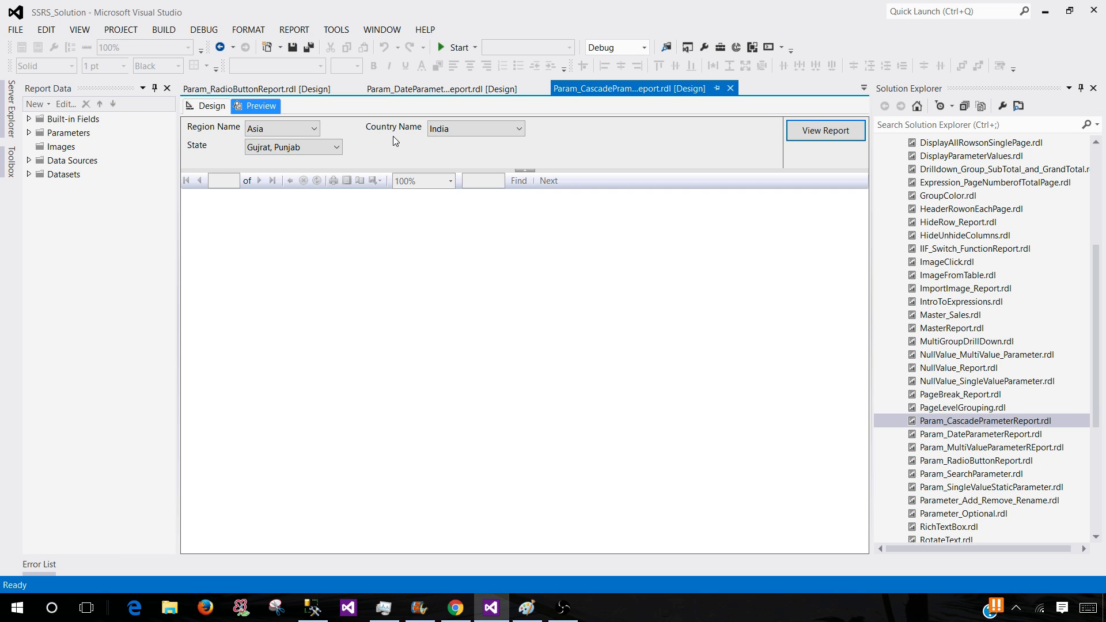
mouse_move(972, 481)
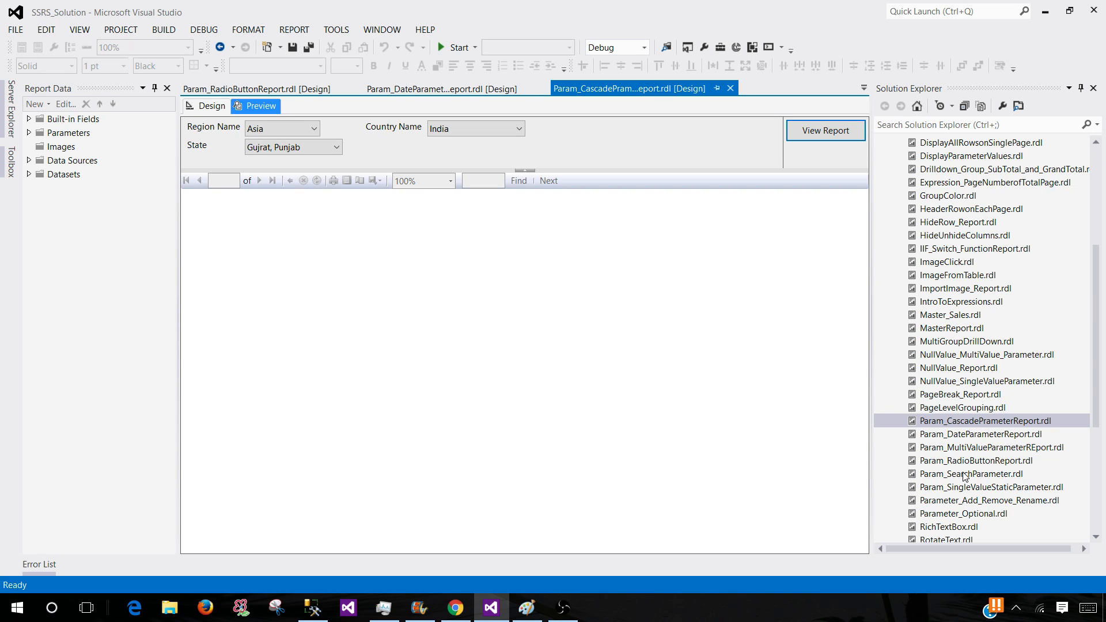
Open Param_SearchParameter.rdl and show its preview with the First Name prompt.
double_click(971, 474)
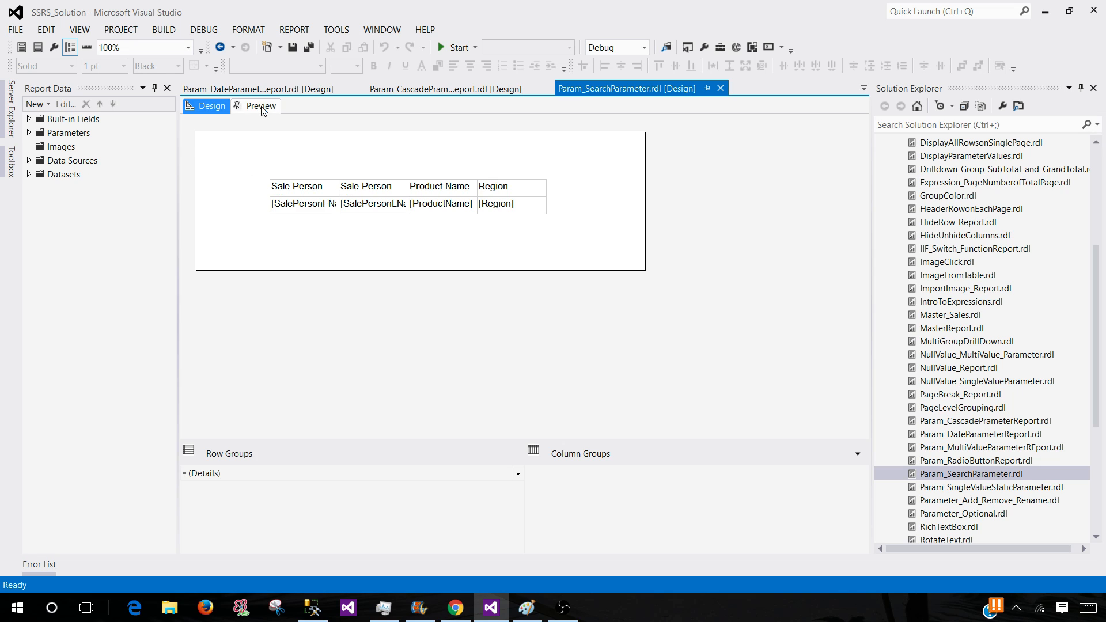
left_click(260, 106)
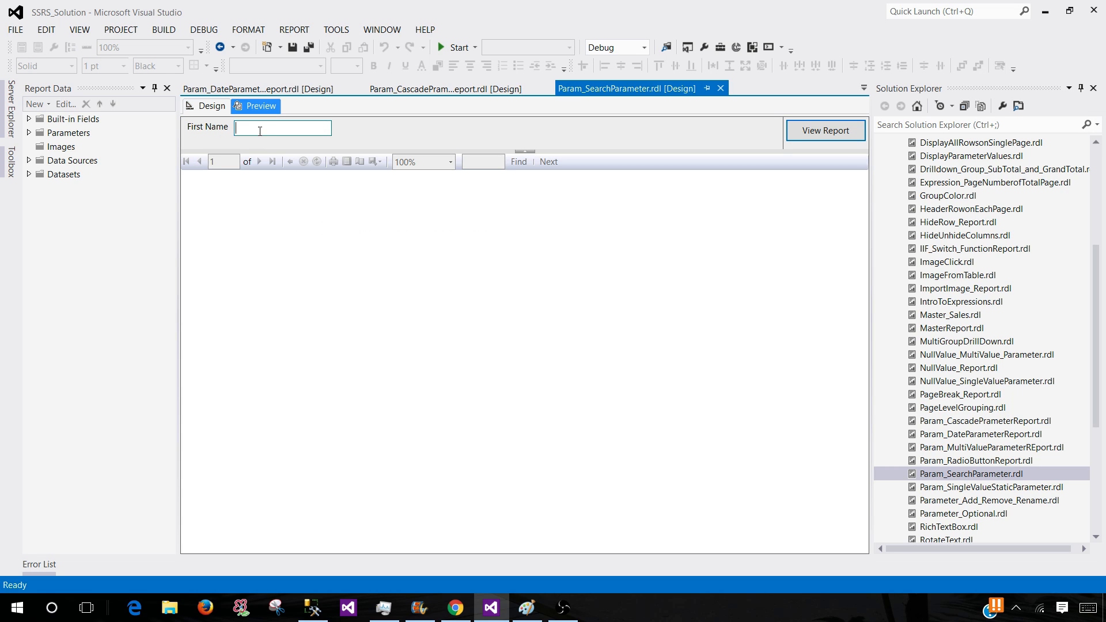
mouse_move(247, 145)
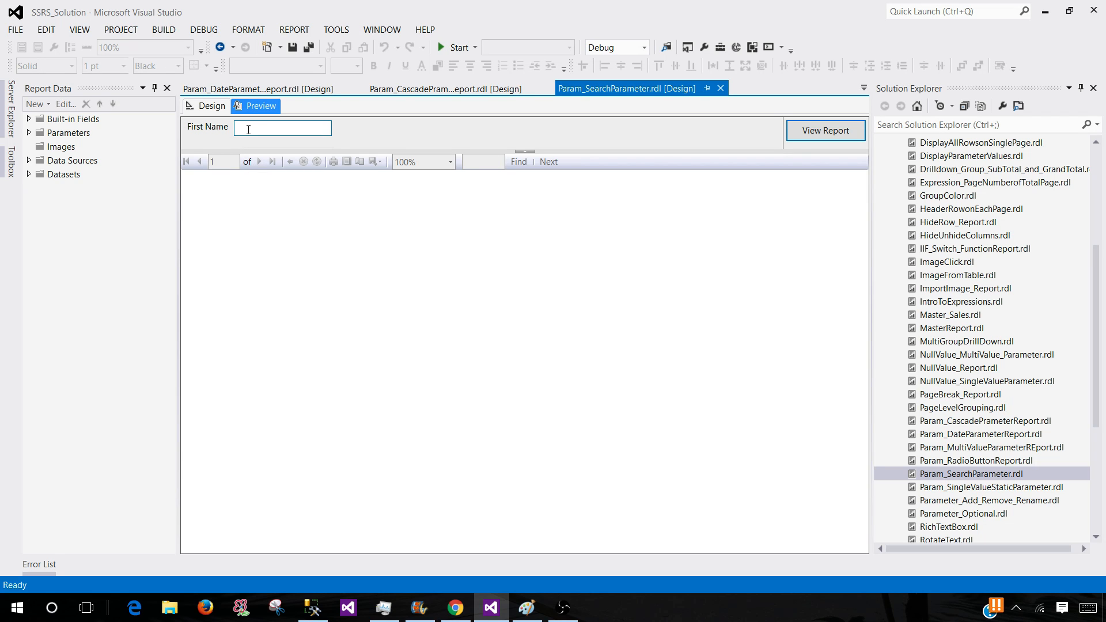
Search First Name 'aa' to list Aamir Shahzad's TV sale in North America.
type("aa")
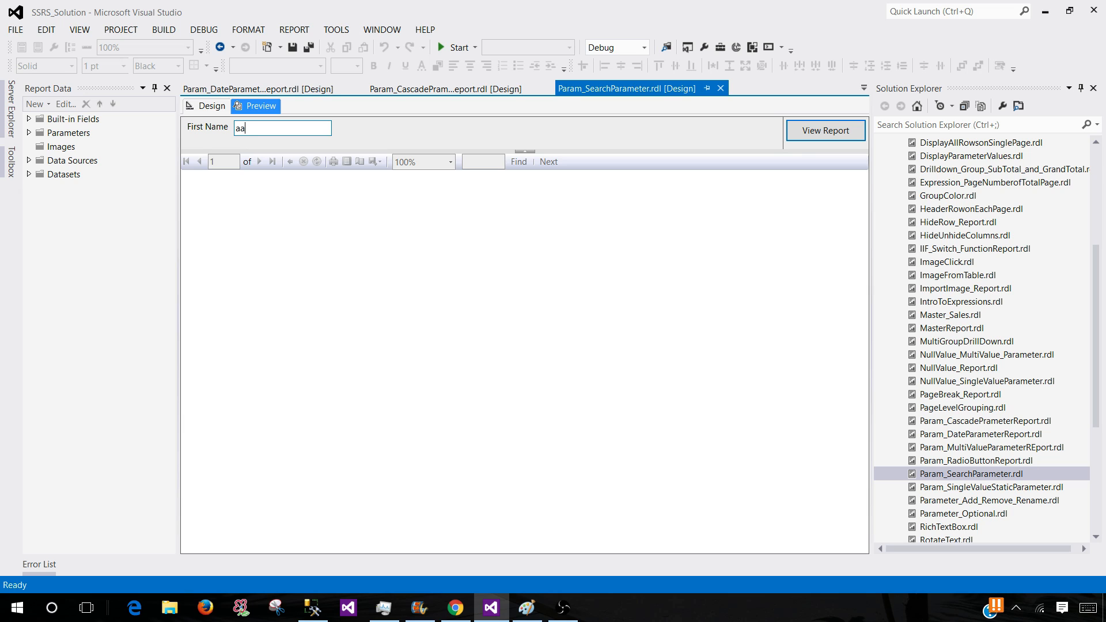
left_click(826, 131)
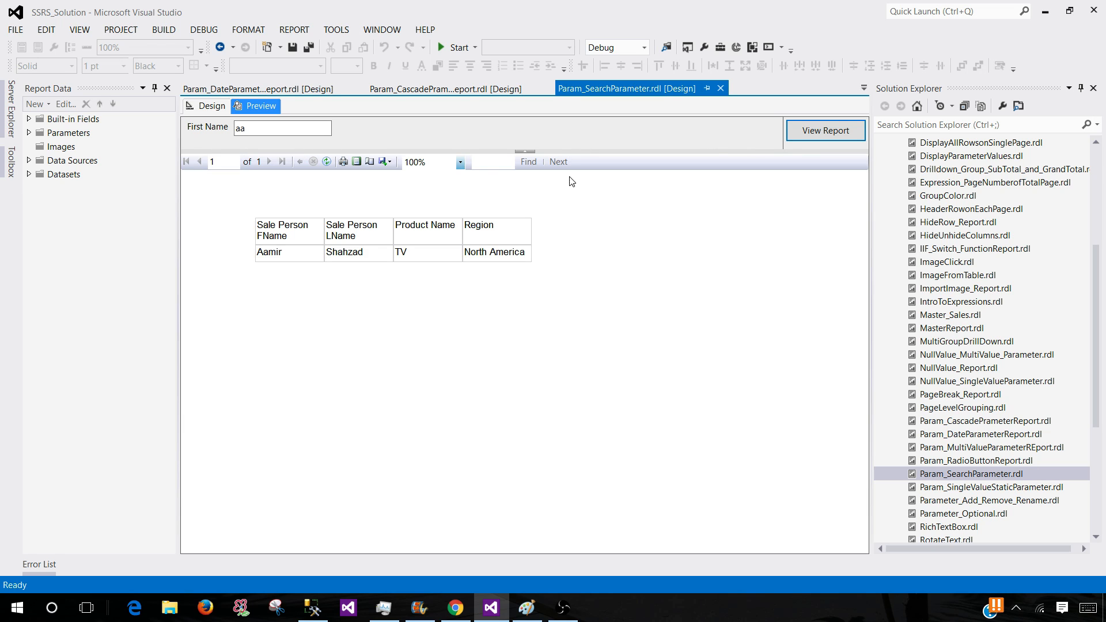
mouse_move(436, 255)
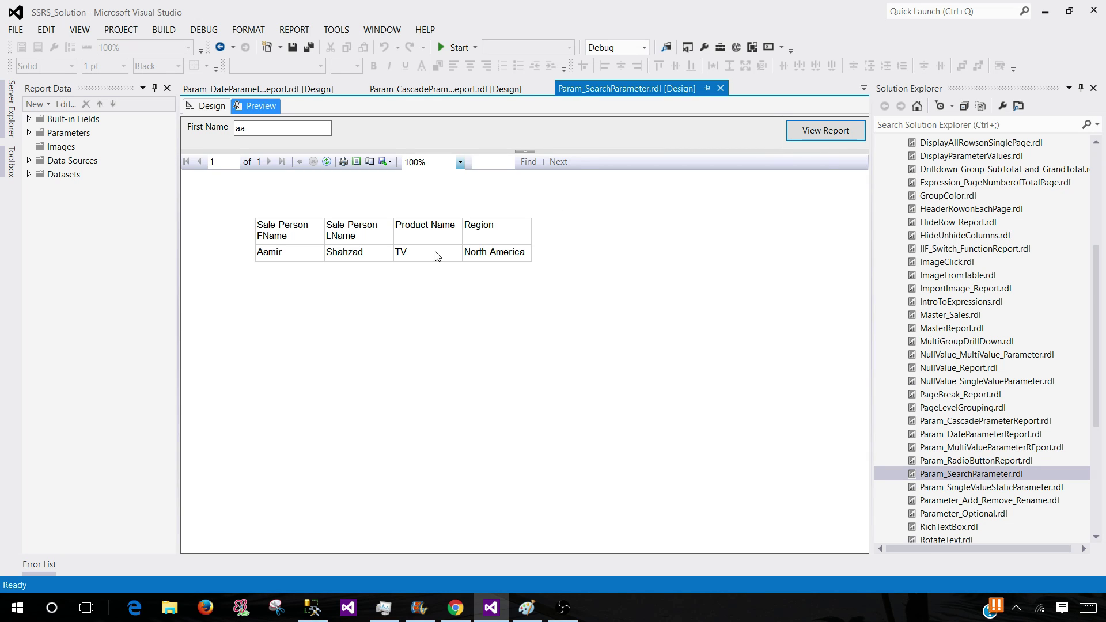
mouse_move(263, 254)
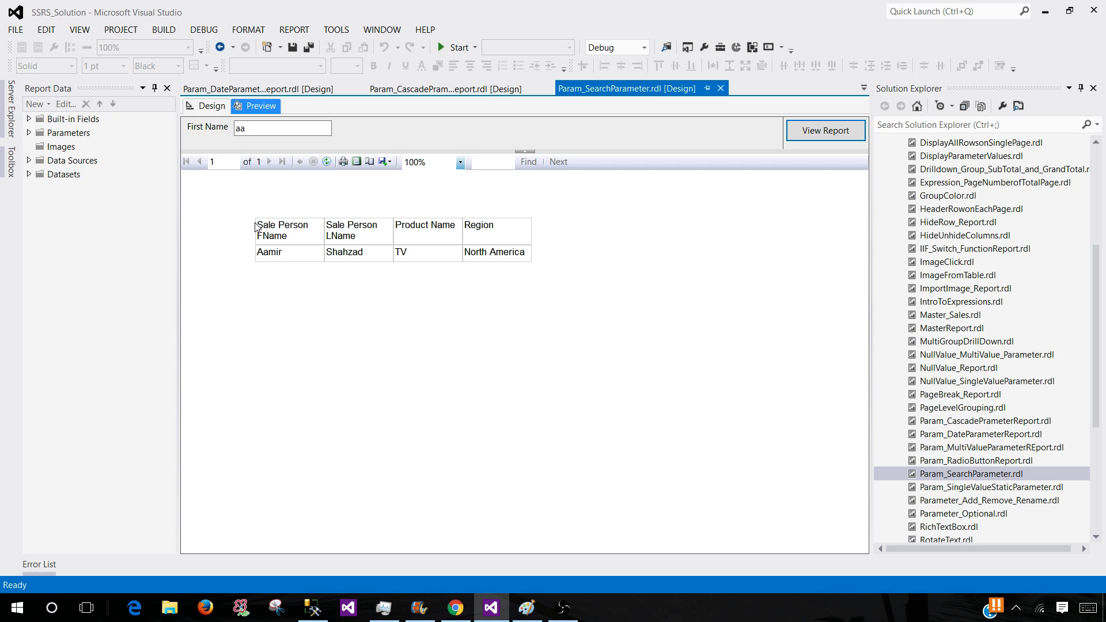
left_click(282, 128)
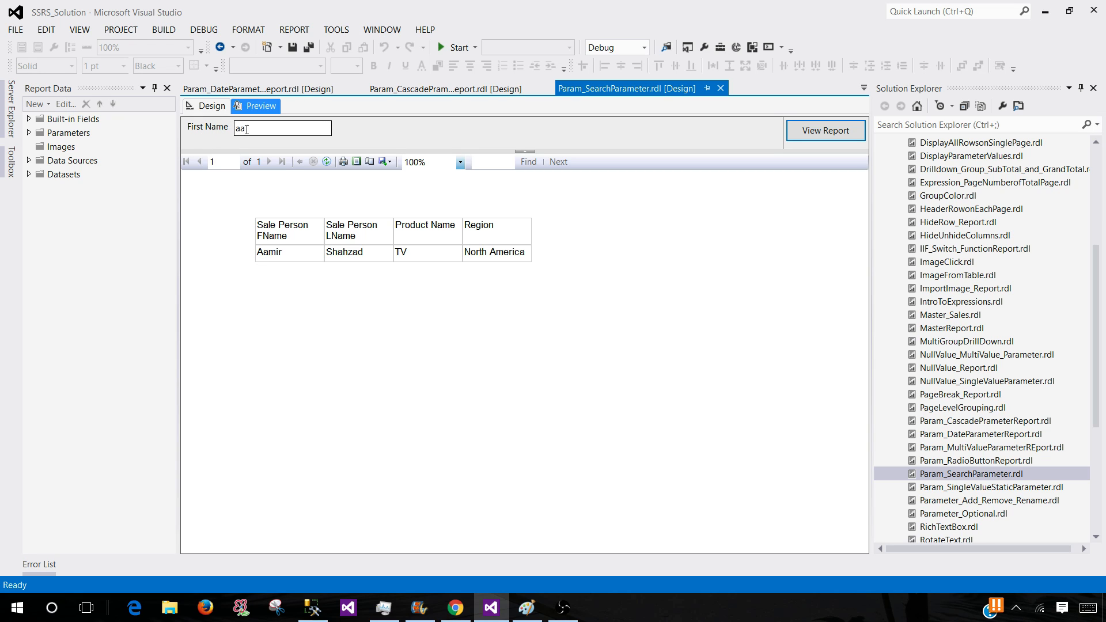
mouse_move(249, 151)
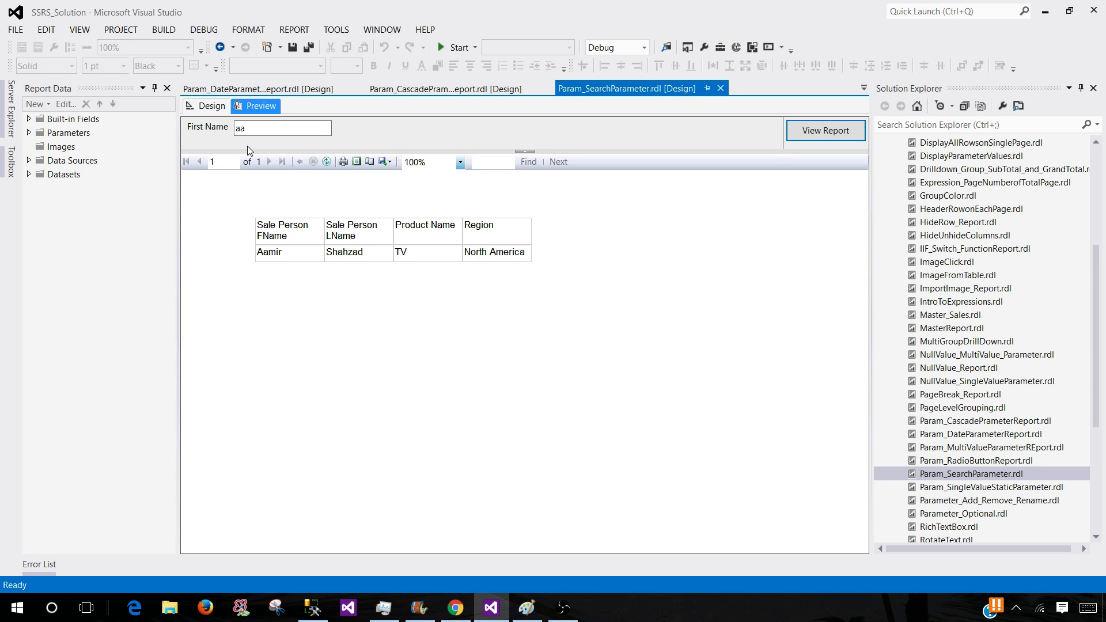
mouse_move(334, 302)
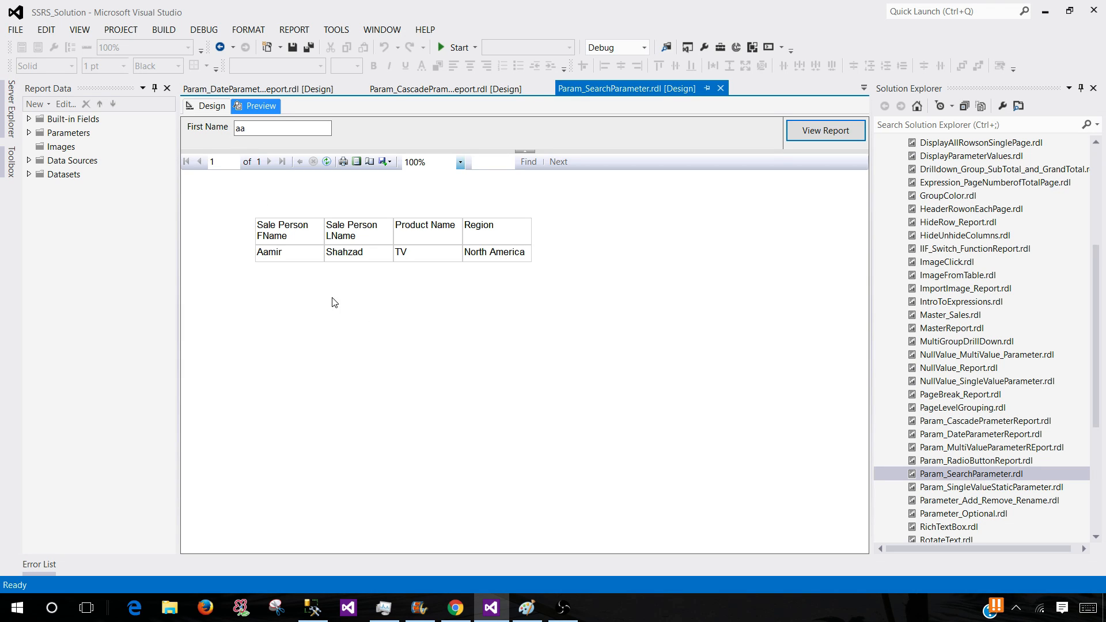
mouse_move(424, 341)
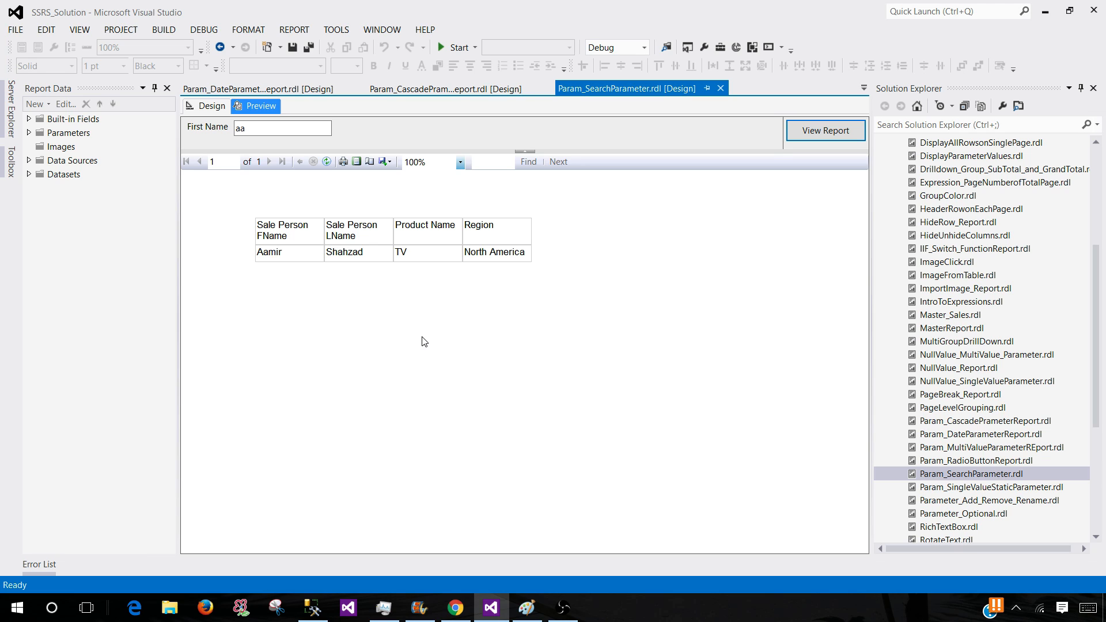